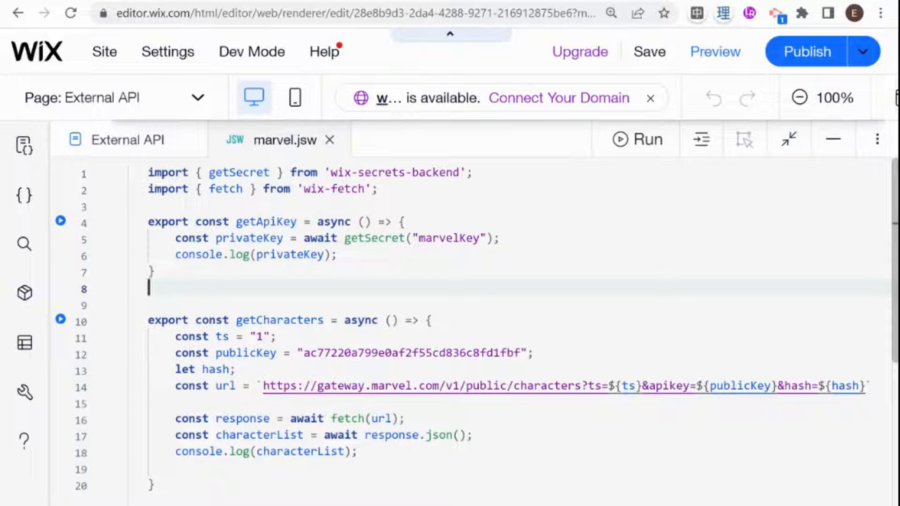
Step: Open the npm package manager from the npm + menu in the Packages & Apps sidebar
scroll(down, 3)
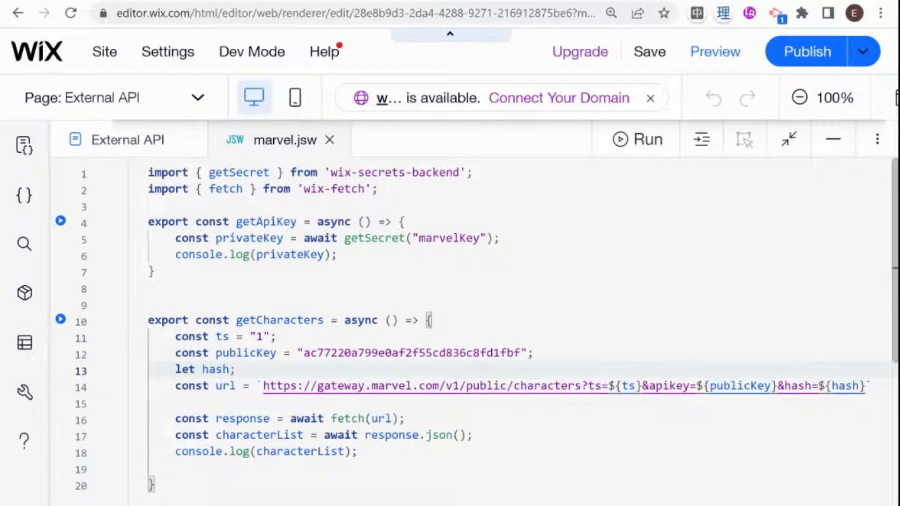
mouse_move(24, 292)
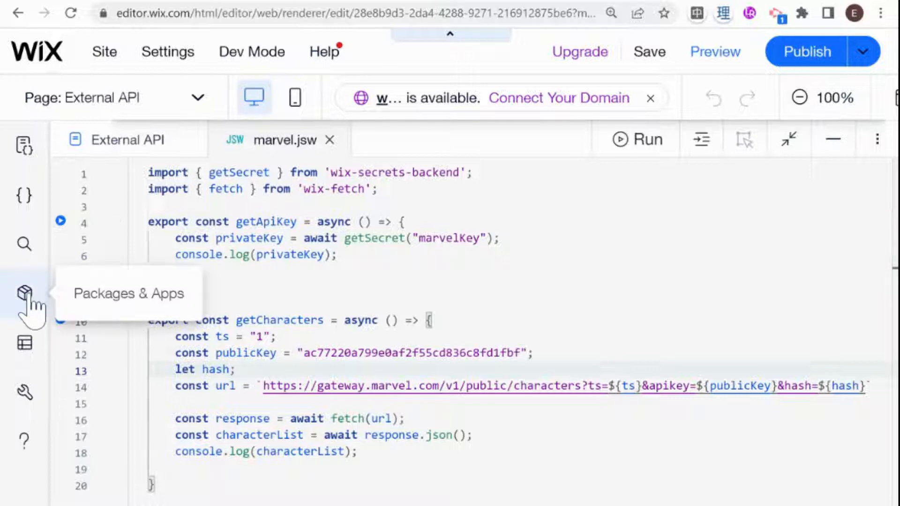
click(24, 292)
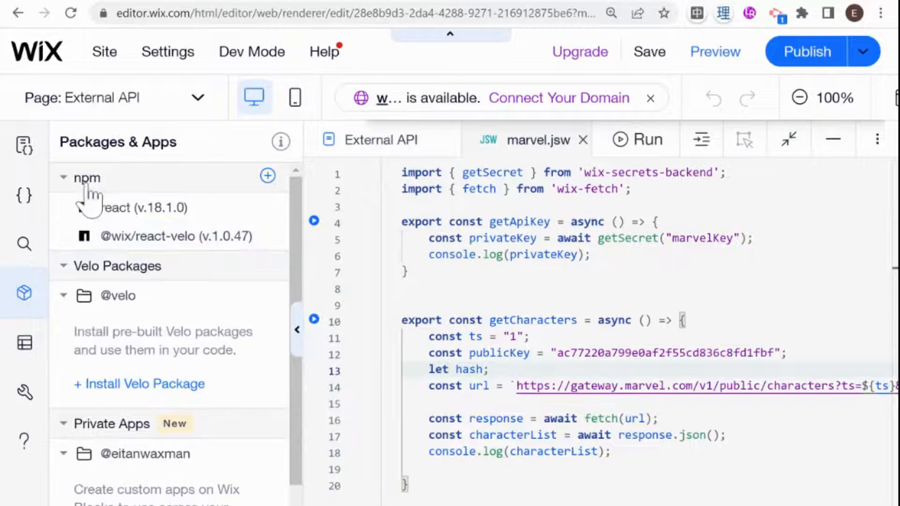
click(266, 176)
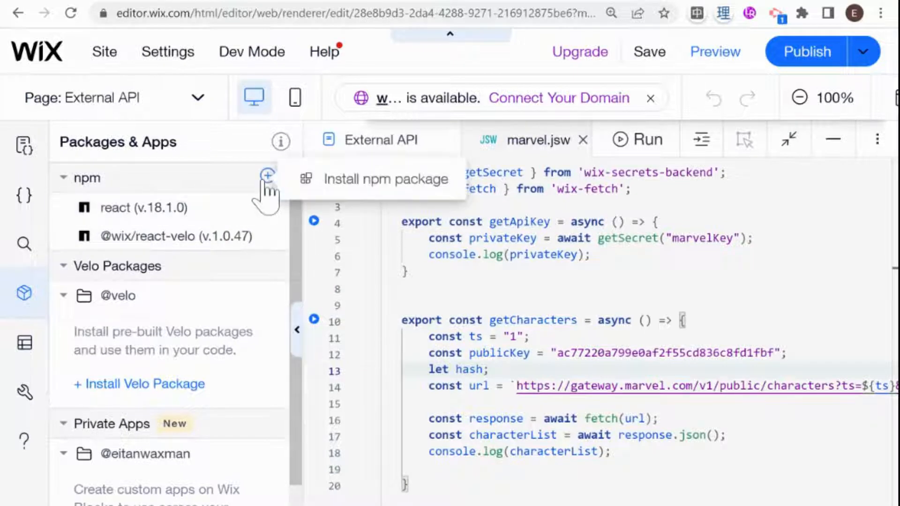
mouse_move(350, 190)
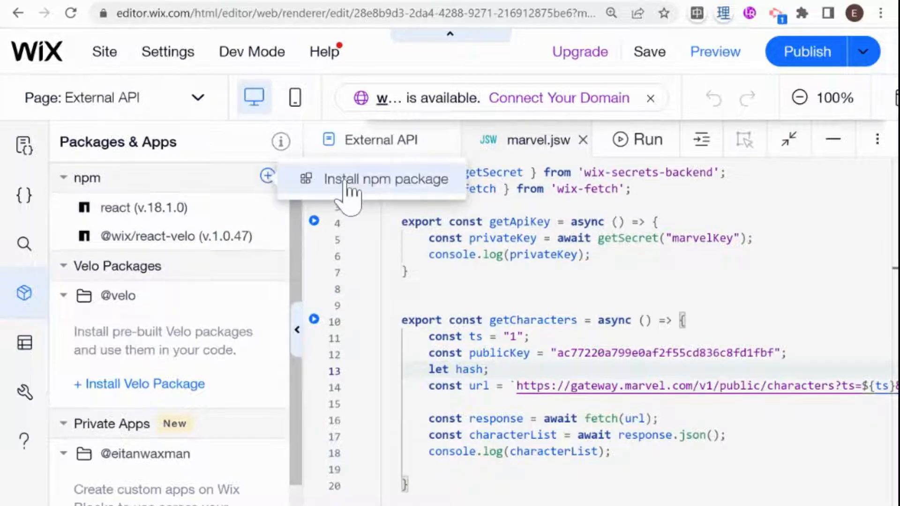
click(386, 179)
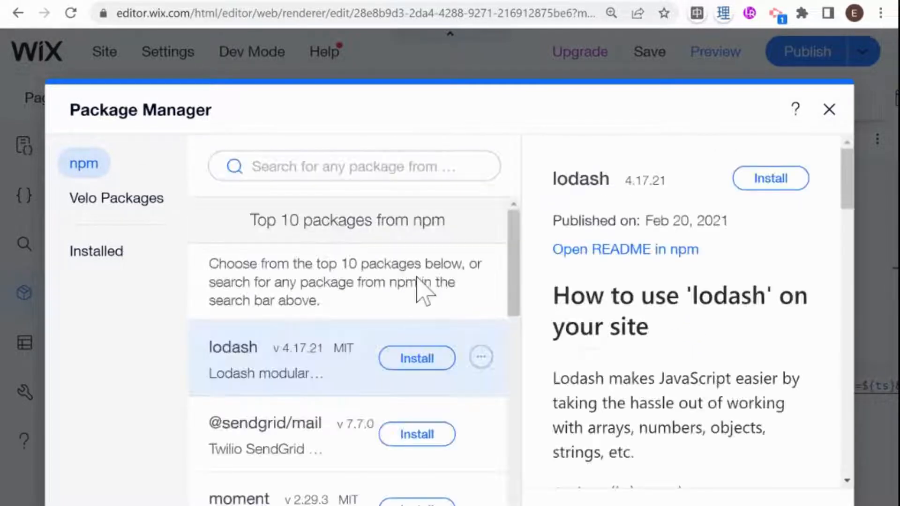
mouse_move(310, 310)
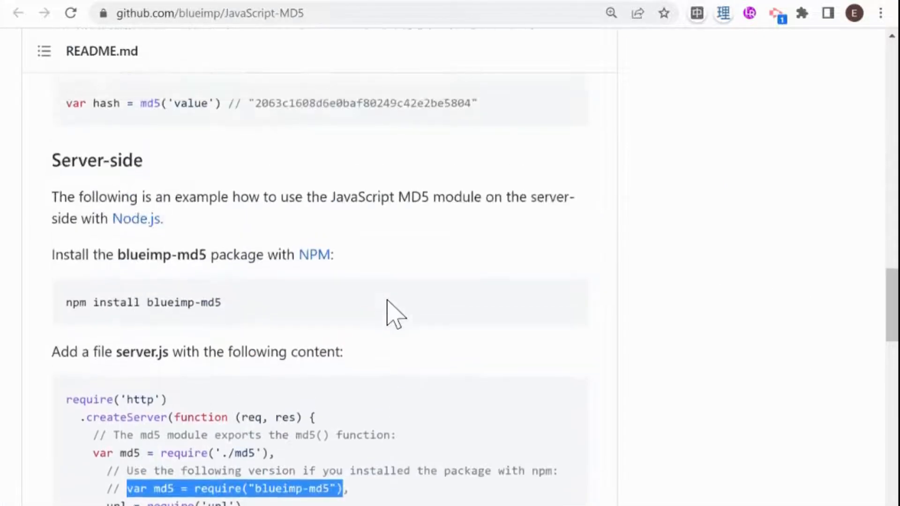
Step: Scroll the blueimp/JavaScript-MD5 README to its npm install command and md5 usage examples
scroll(up, 3)
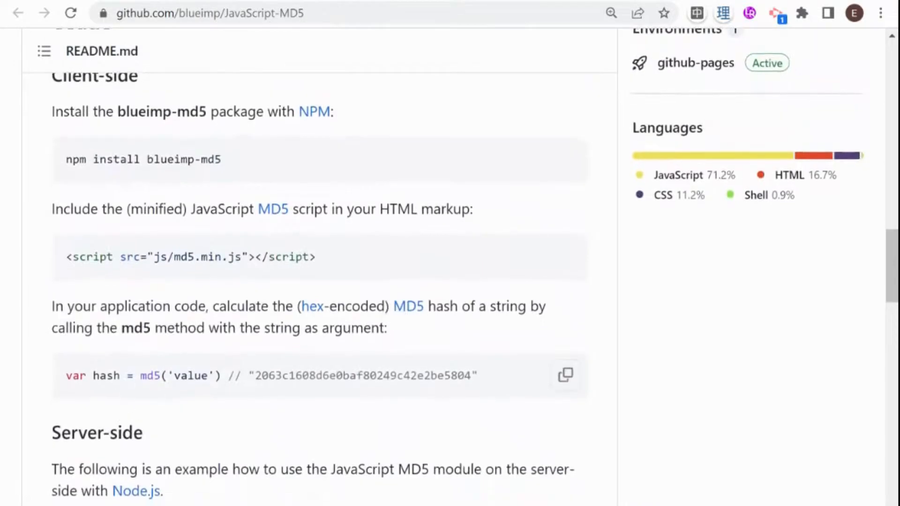
scroll(down, 3)
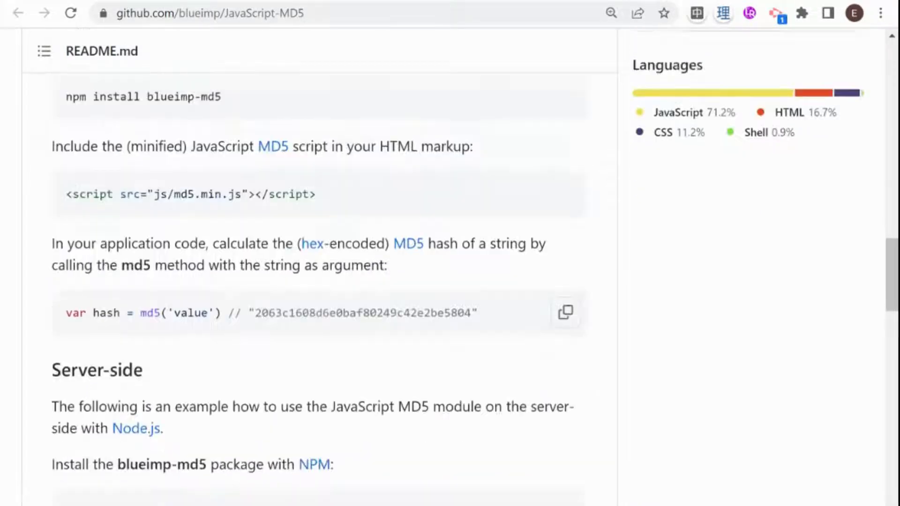
scroll(down, 3)
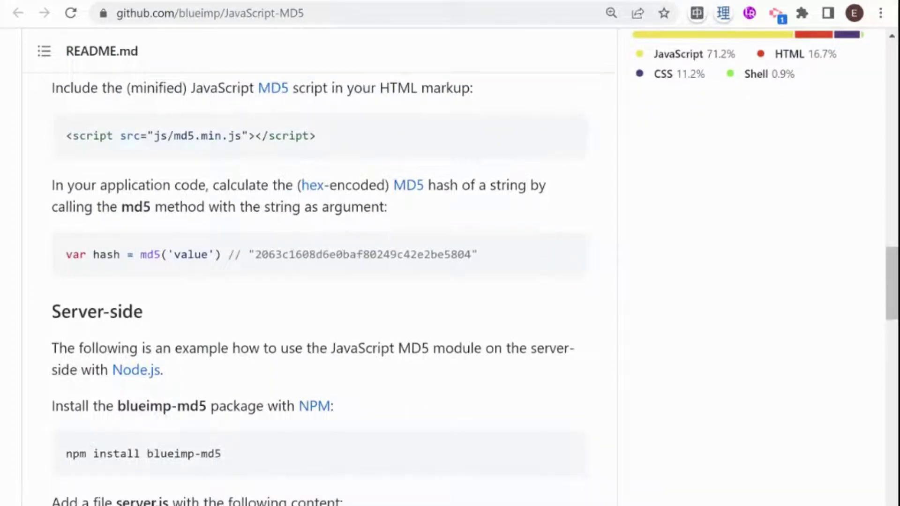
mouse_move(163, 67)
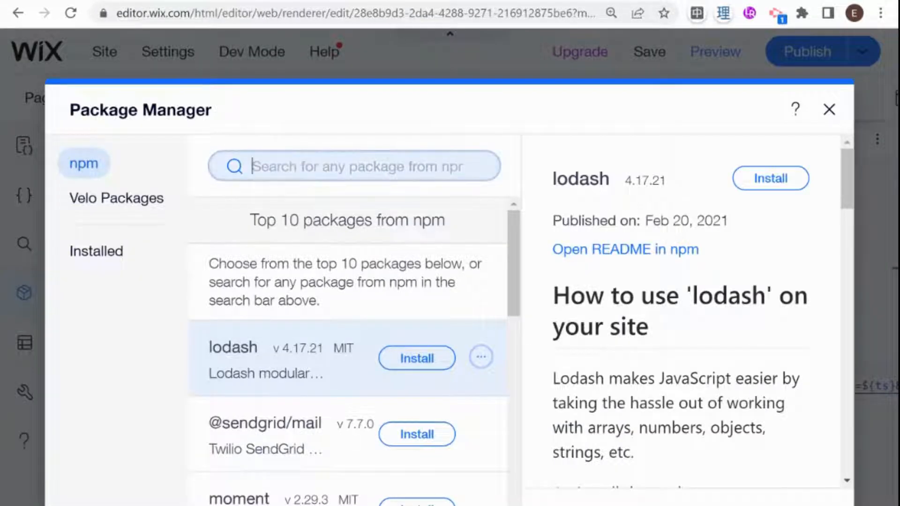
Step: Search 'blueimp', install blueimp-md5 v2.18.0, skim its README, and close the manager
text(blueim)
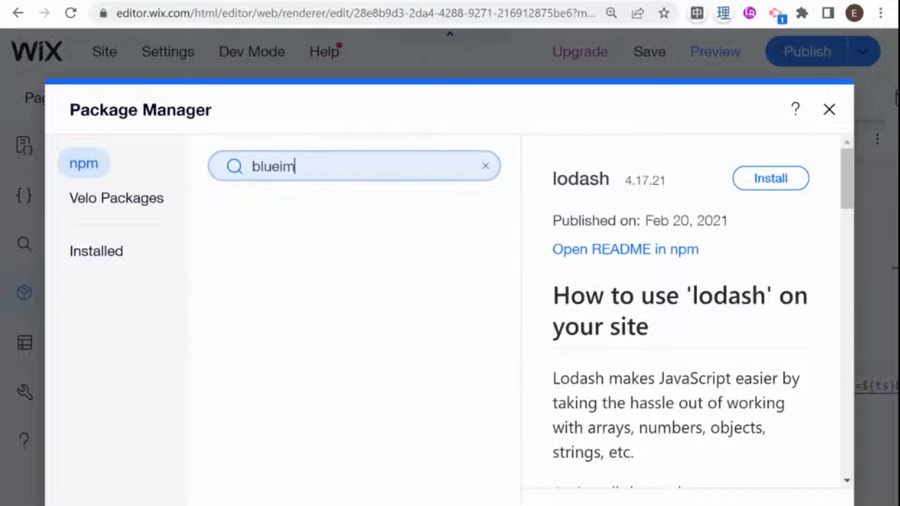
text(p)
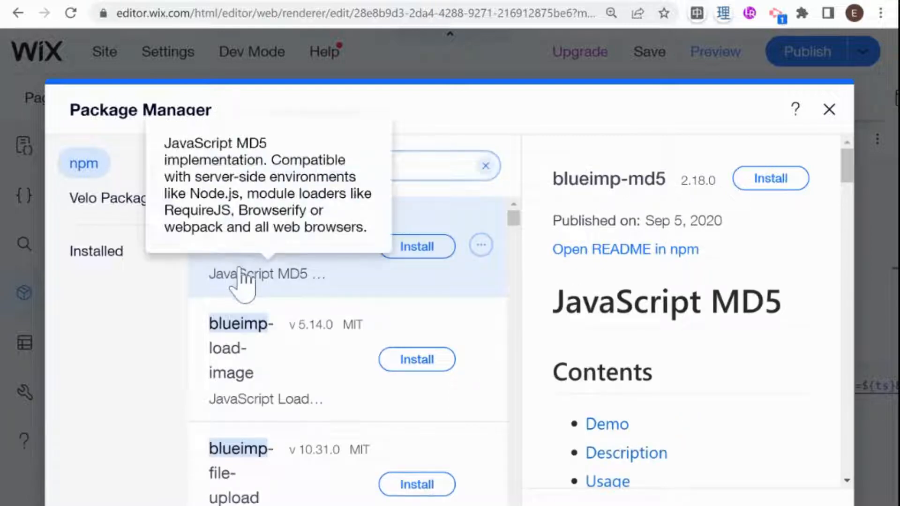
click(416, 246)
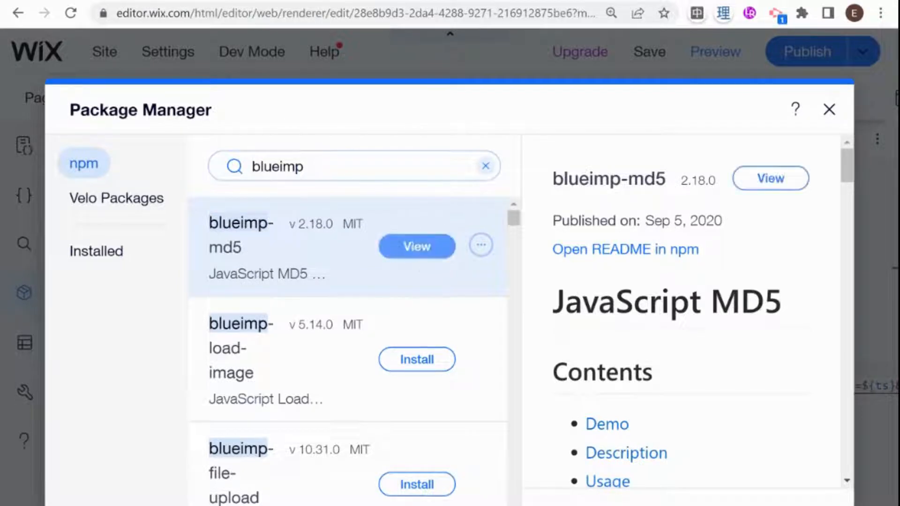
scroll(down, 3)
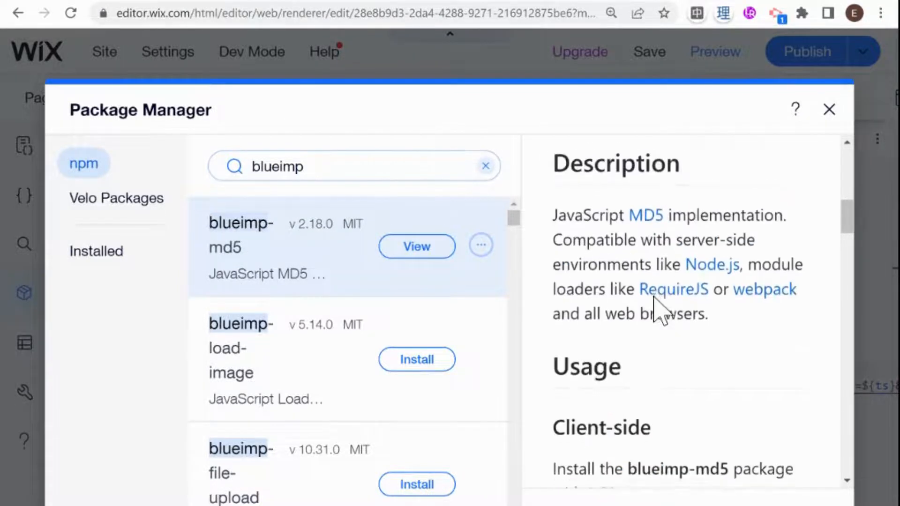
scroll(down, 3)
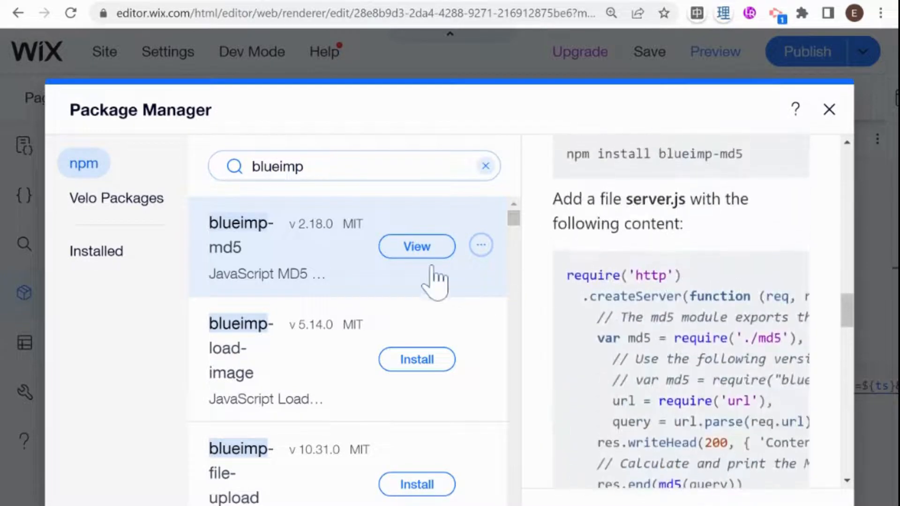
mouse_move(445, 284)
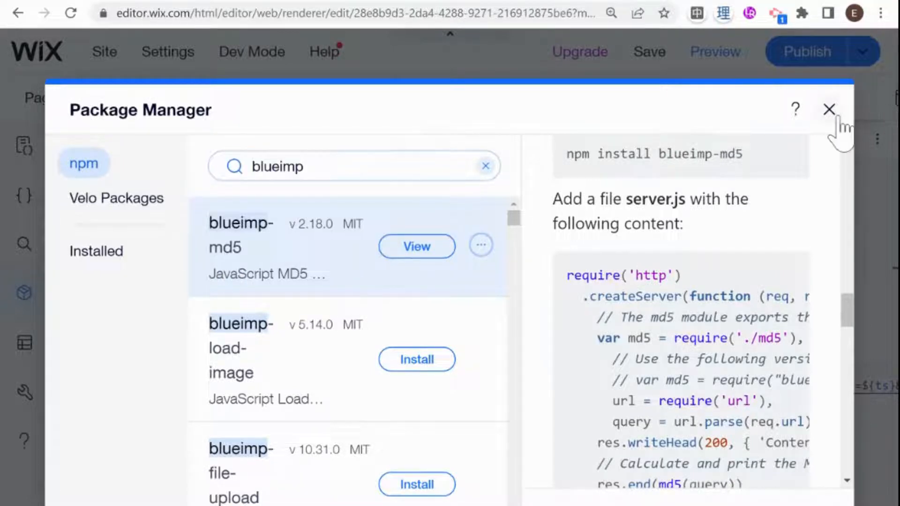
click(829, 110)
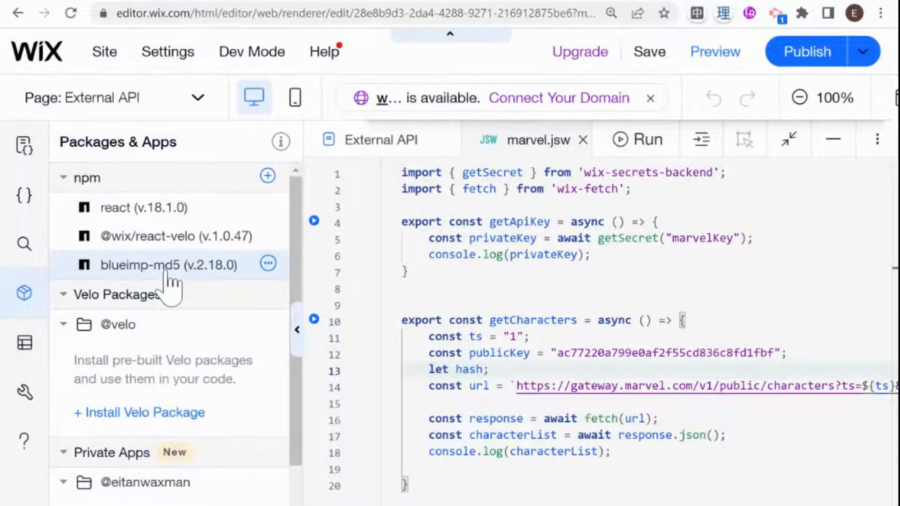
mouse_move(299, 339)
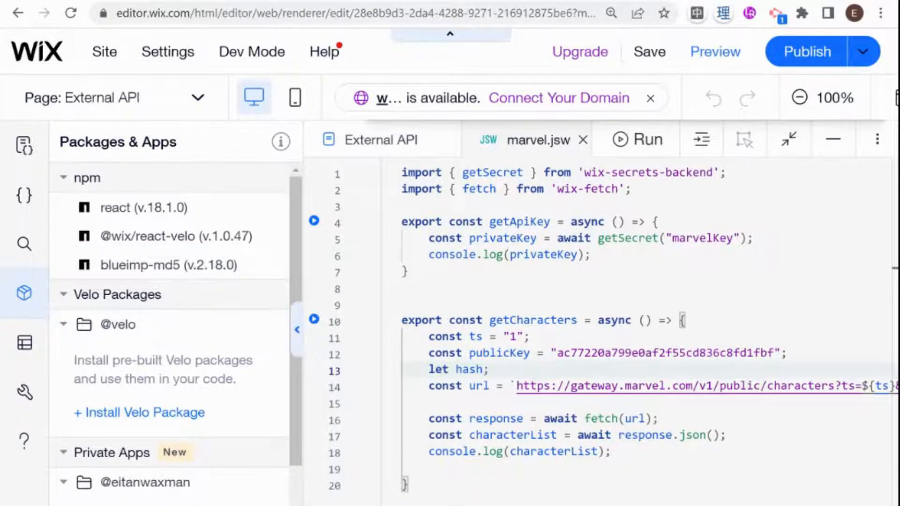
Step: Reopen Packages & Apps and open blueimp-md5 (v.2.18.0)'s README.md
click(297, 330)
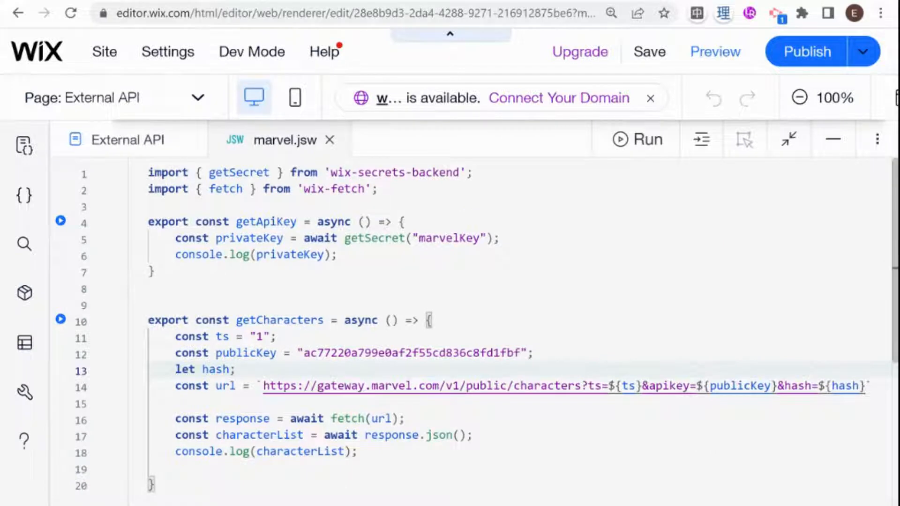
mouse_move(23, 146)
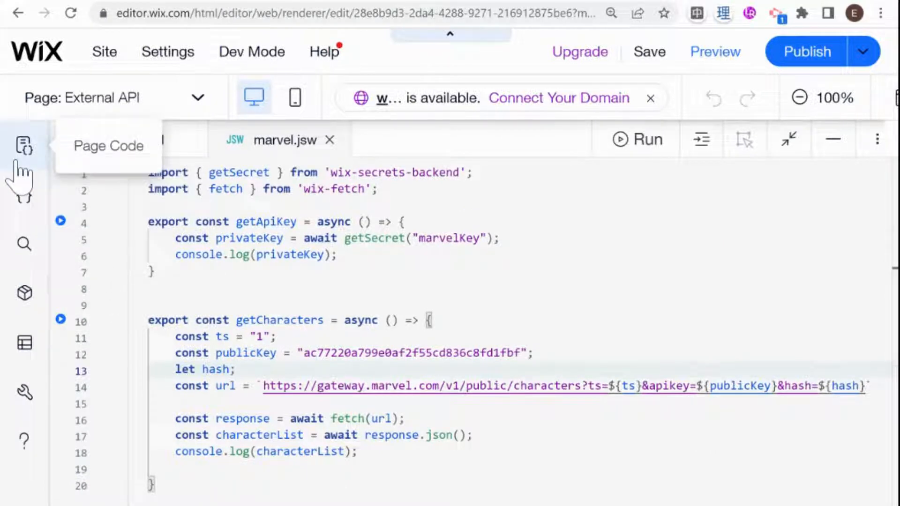
click(24, 145)
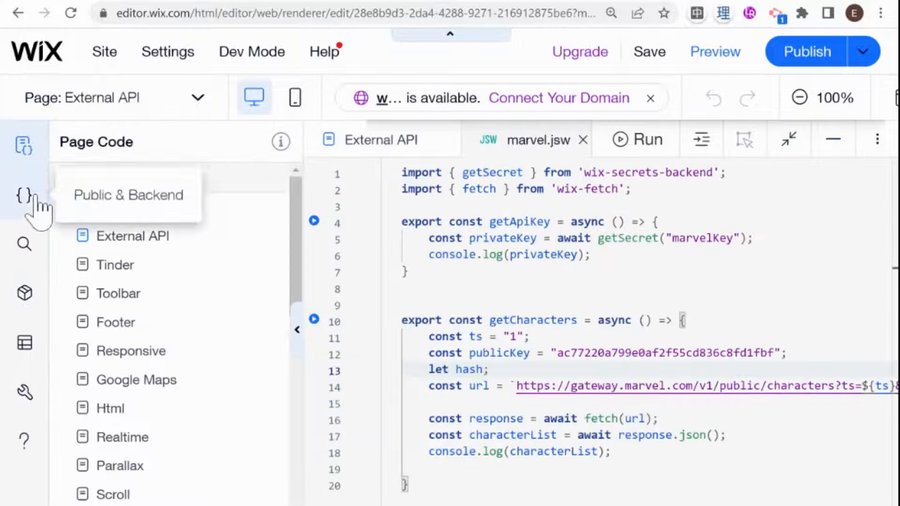
click(24, 292)
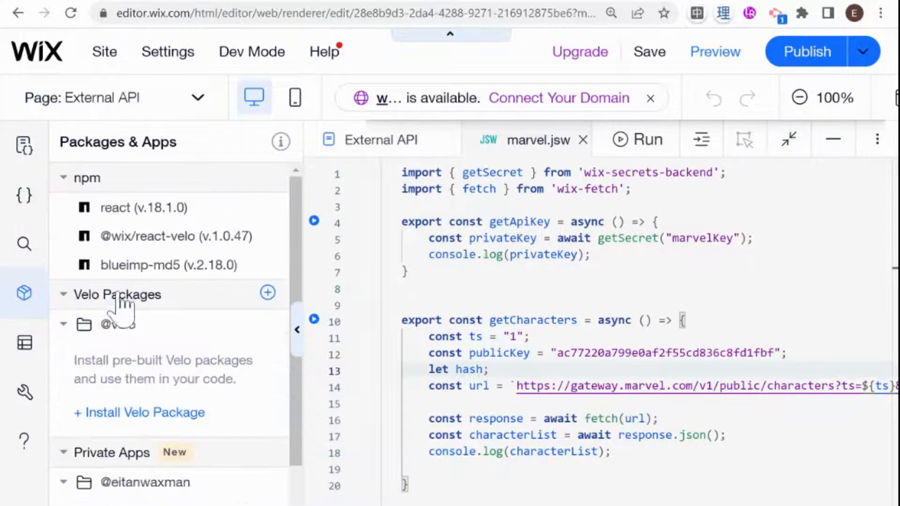
click(168, 264)
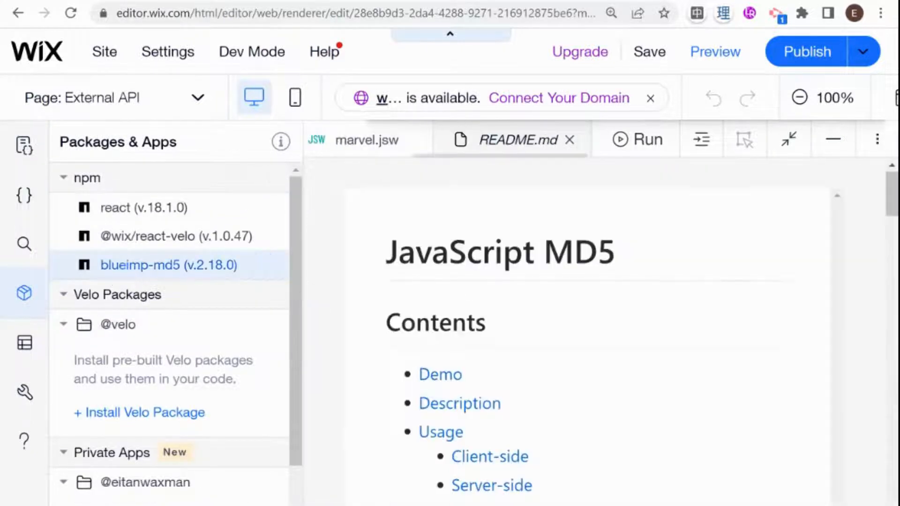
Step: Scroll the README to the Server-side require("blueimp-md5") example, then return to marvel.jsw
scroll(down, 3)
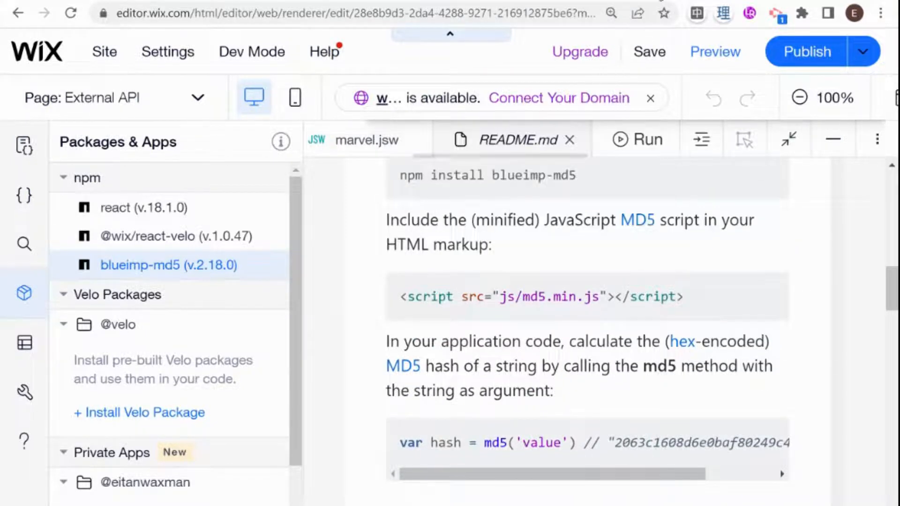
scroll(down, 3)
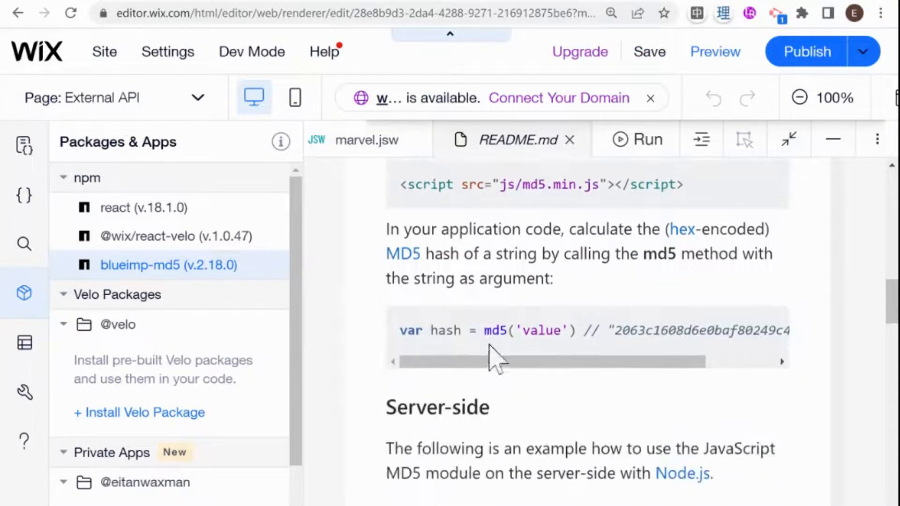
scroll(down, 3)
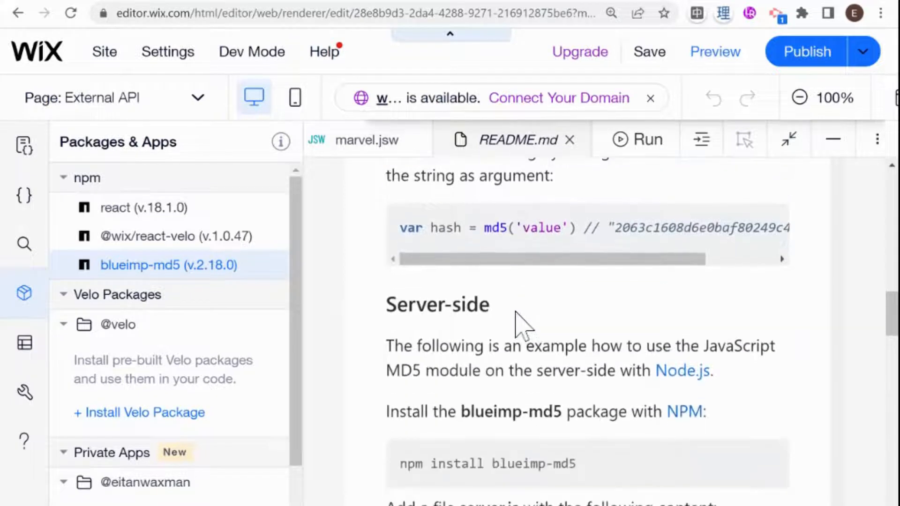
double_click(437, 237)
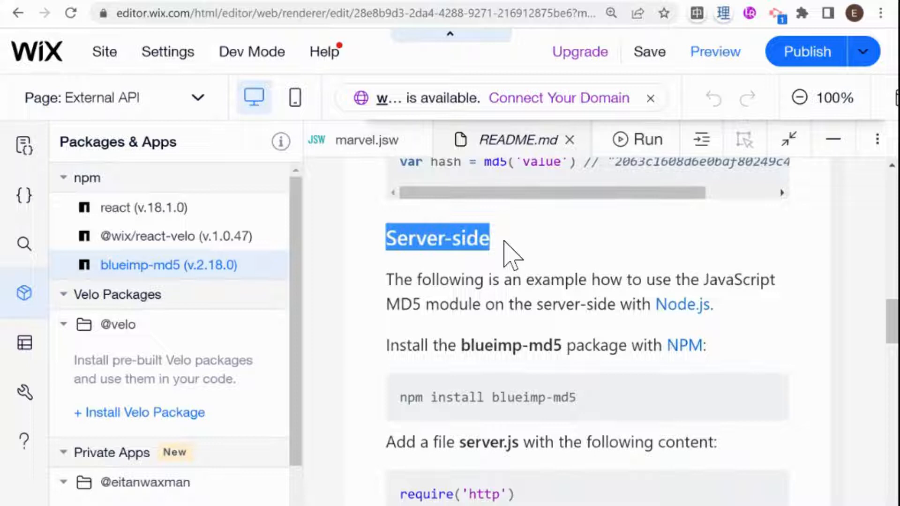
scroll(down, 3)
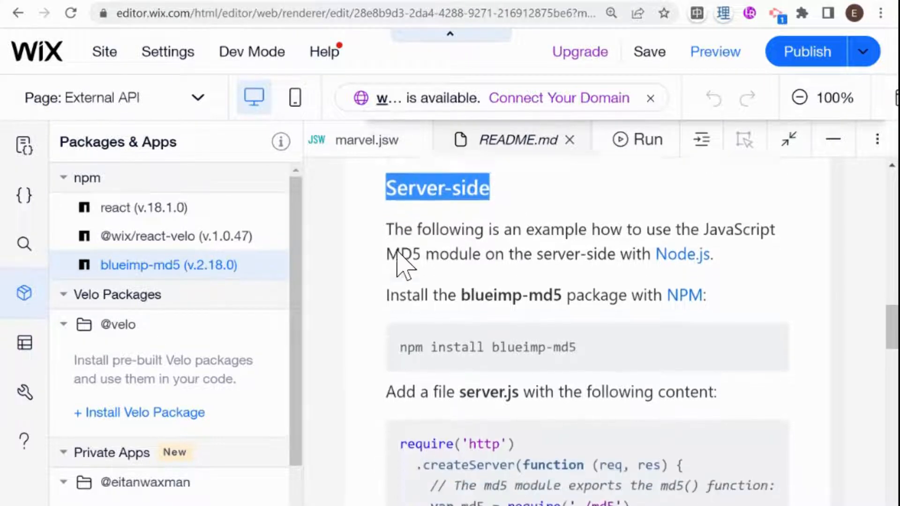
scroll(down, 3)
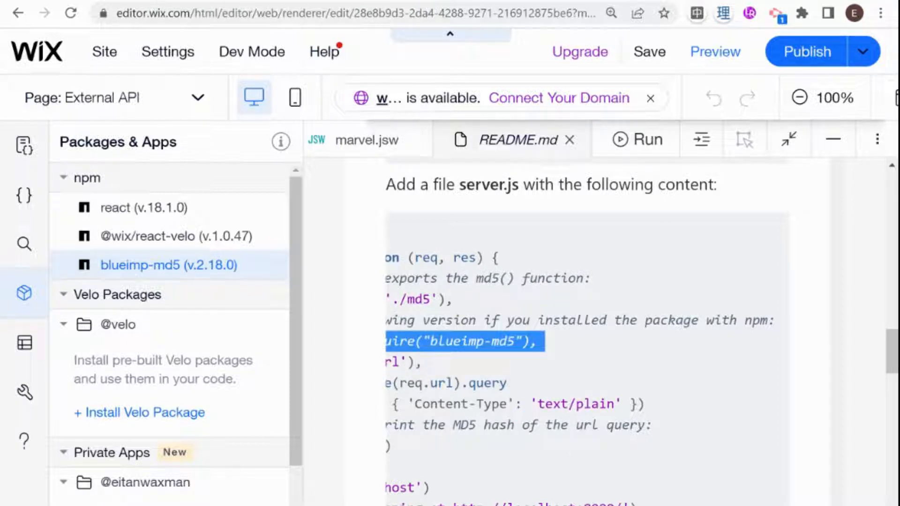
mouse_move(218, 273)
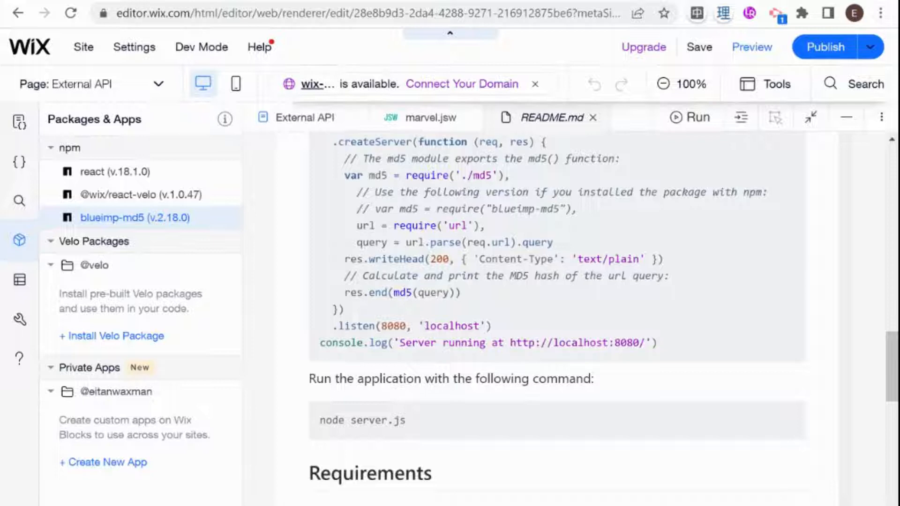
double_click(471, 209)
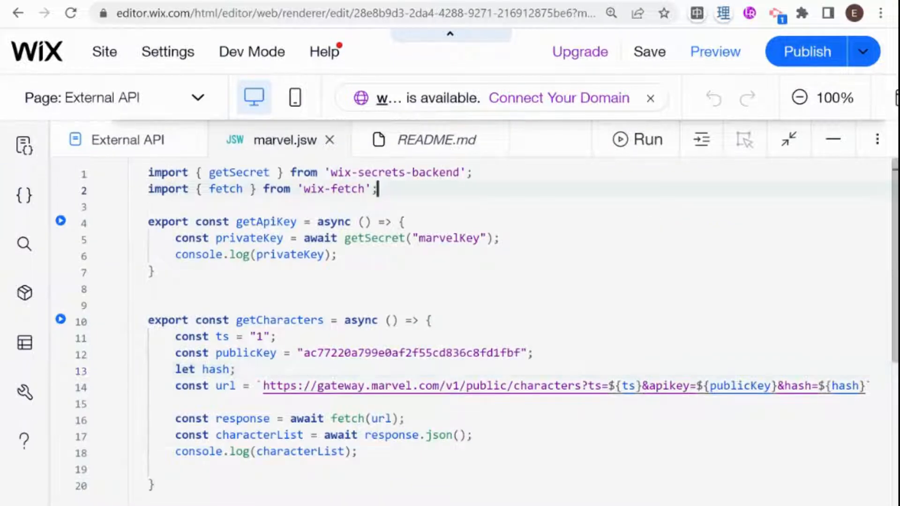
Step: Add var md5 = require("blueimp-md5") to marvel.jsw and type '= md' after const hash
text(var md5 = require("blueimp-md5");)
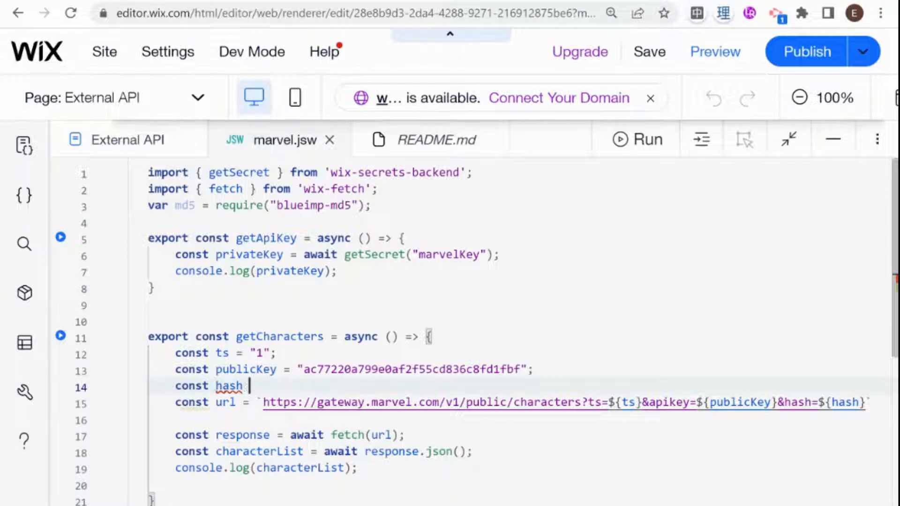
text(= md)
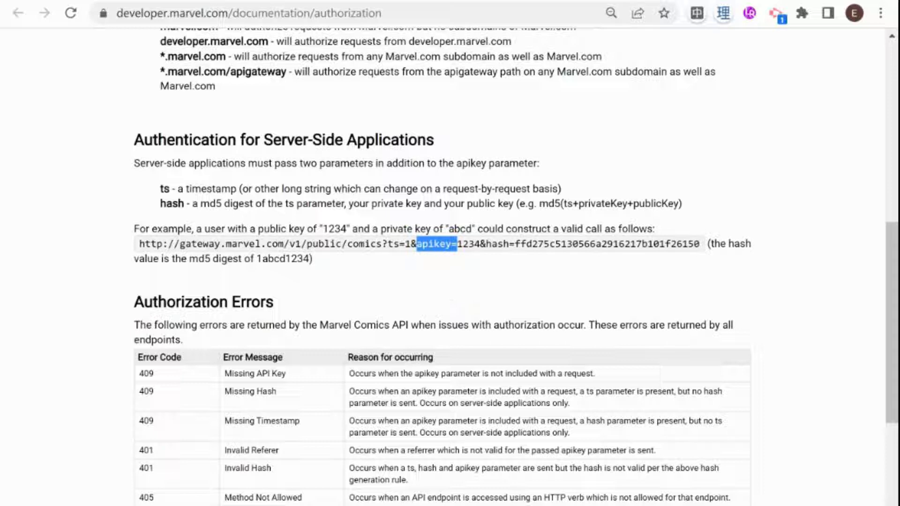
mouse_move(659, 215)
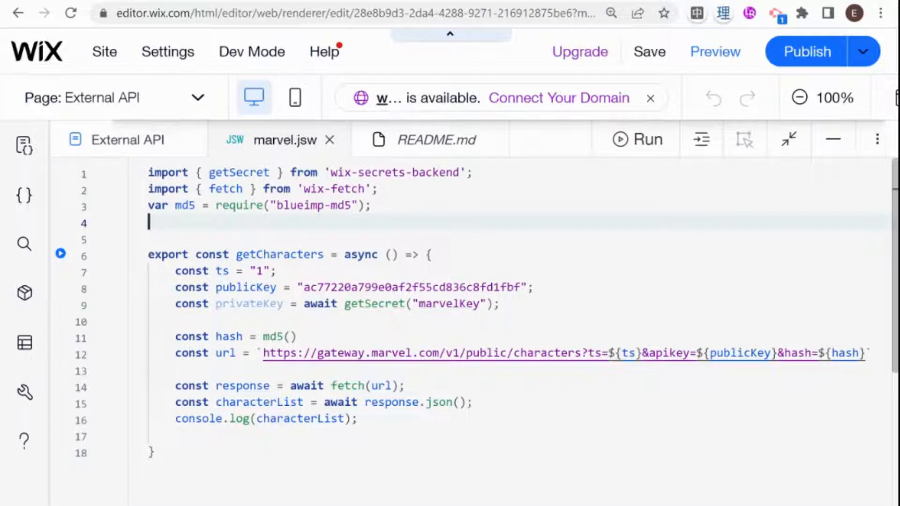
Step: Adjust the blank line below the imports in marvel.jsw
key(Backspace)
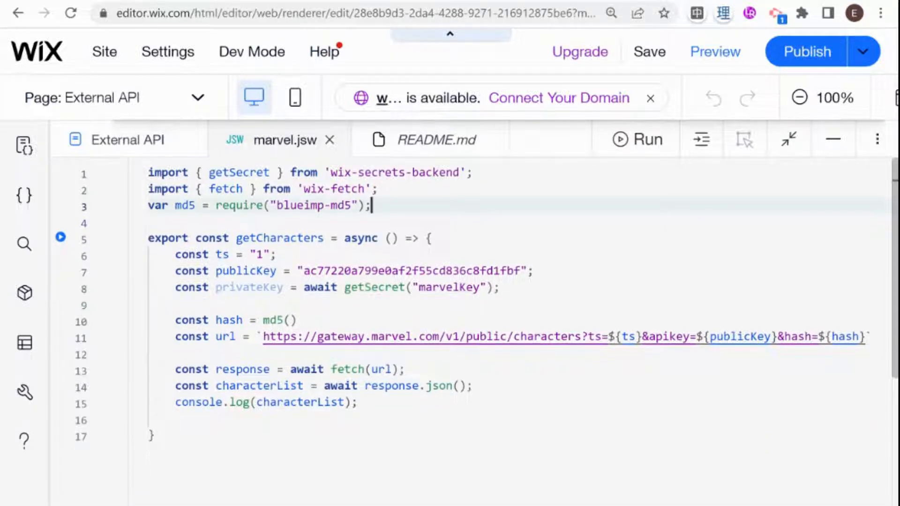
key(Enter)
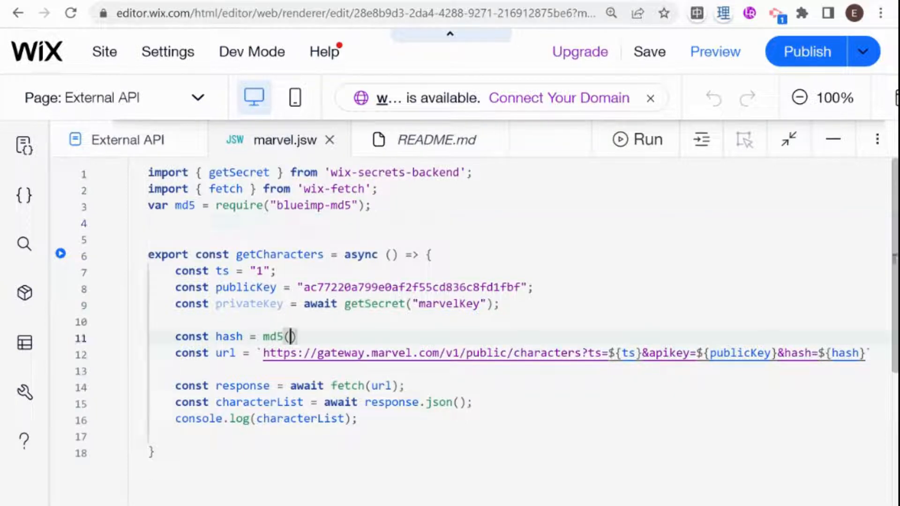
Step: Fill the md5() call with ts + publicKey + privateKey
text(t)
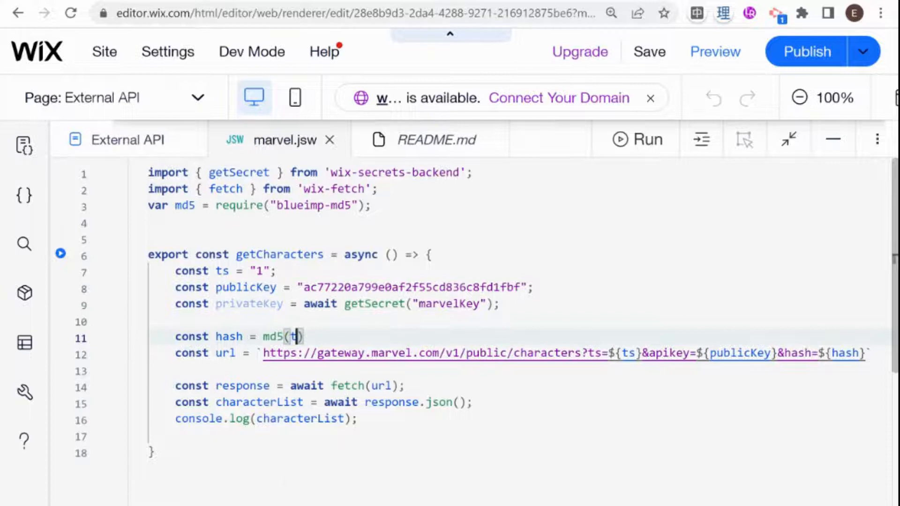
text(s +)
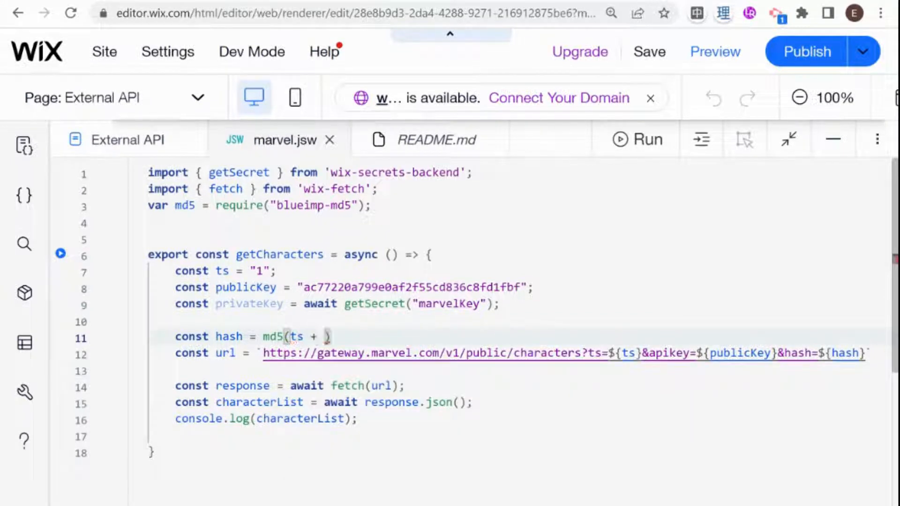
text(publicKey))
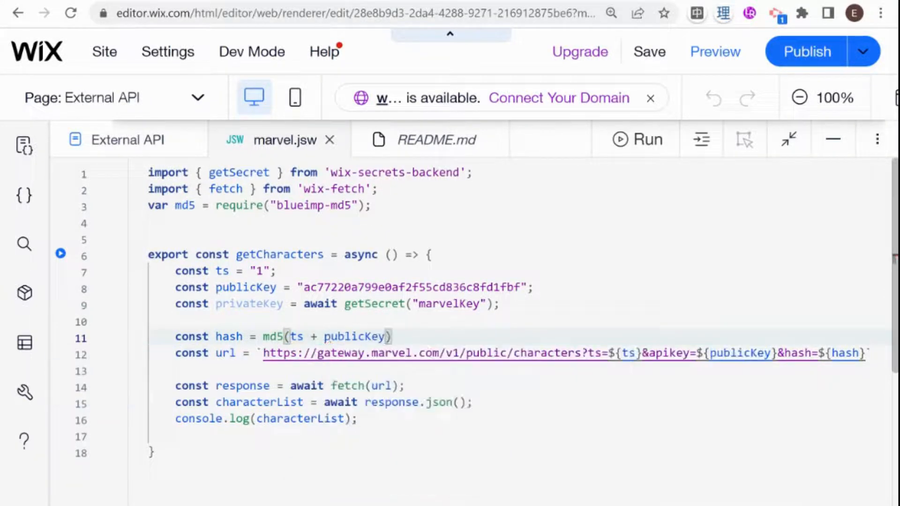
text(+)
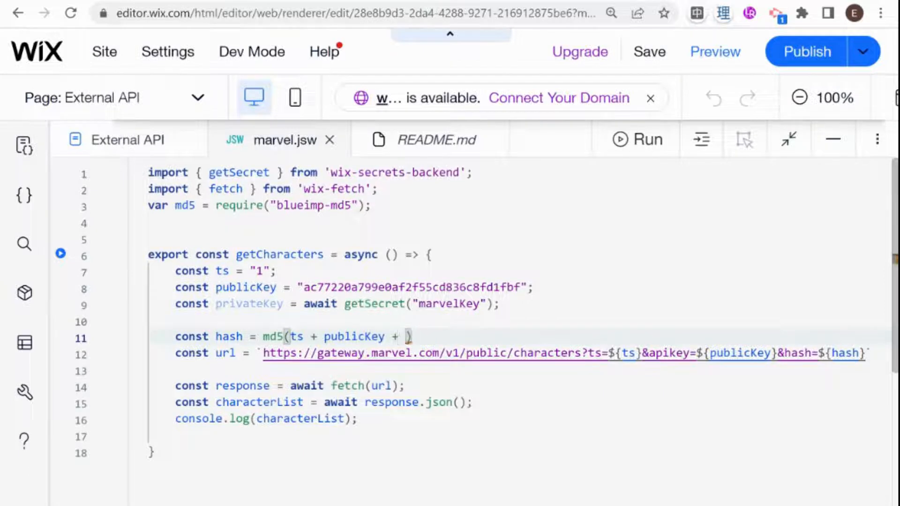
text(privateKey)
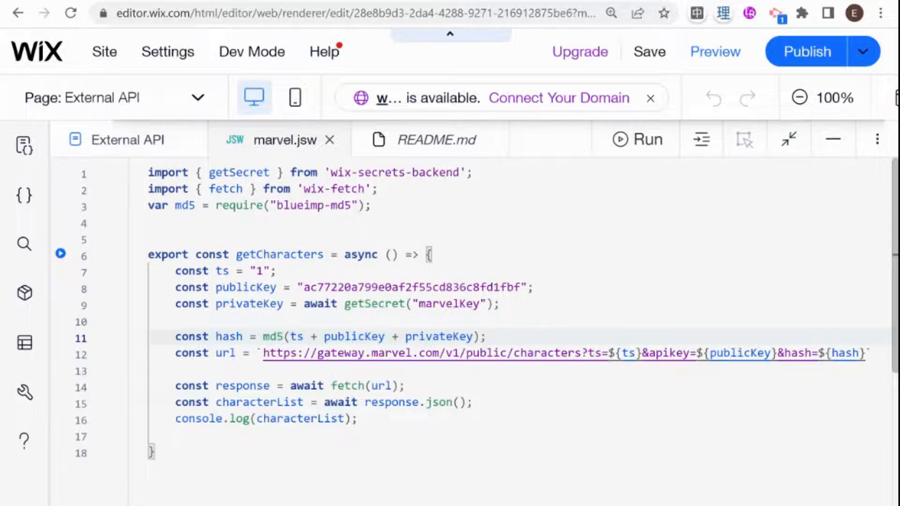
mouse_move(77, 290)
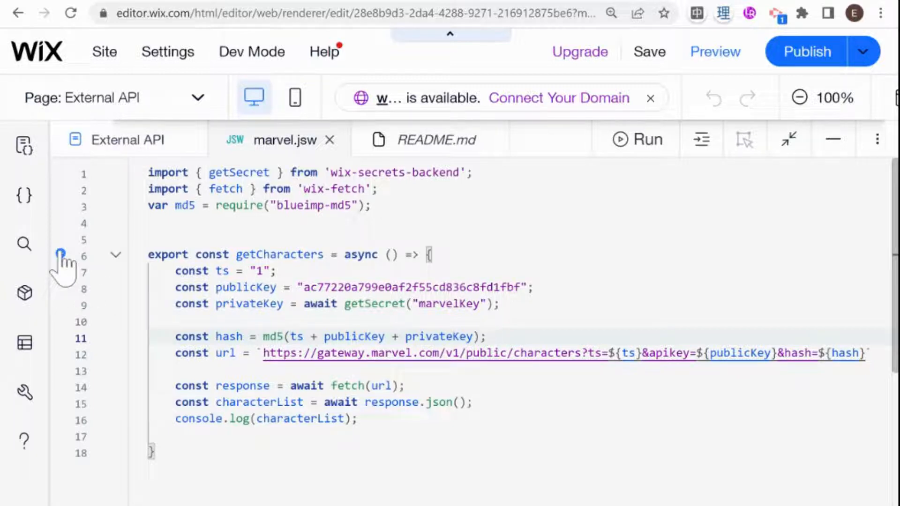
Step: Clear output, run getCharacters, inspect the InvalidCredentials error, and return to marvel.jsw
click(635, 140)
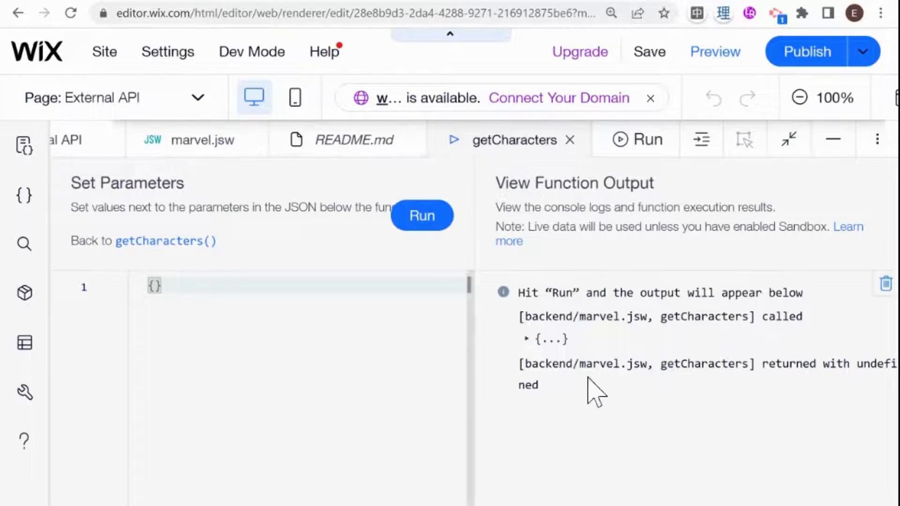
click(885, 284)
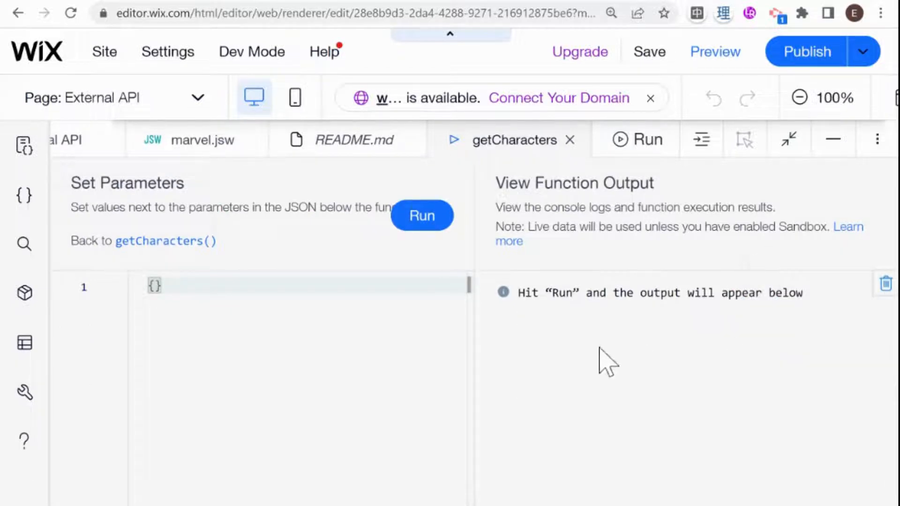
click(422, 215)
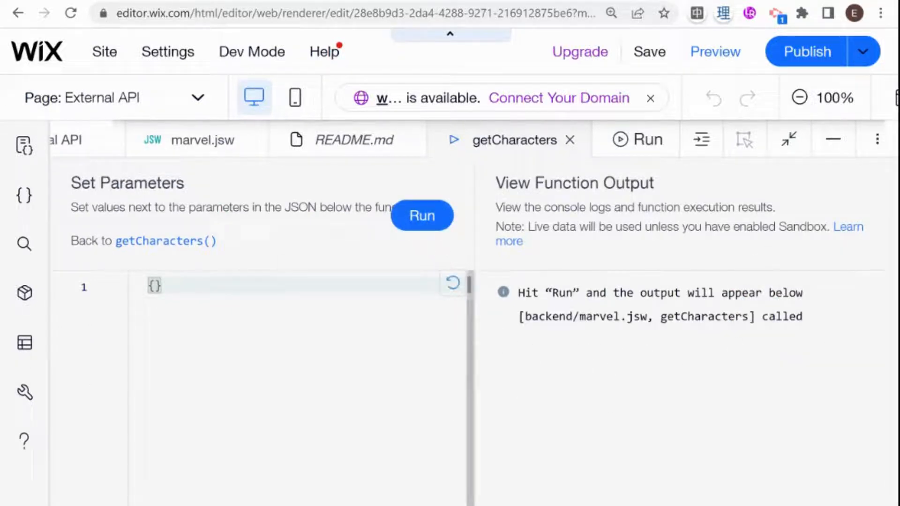
click(422, 215)
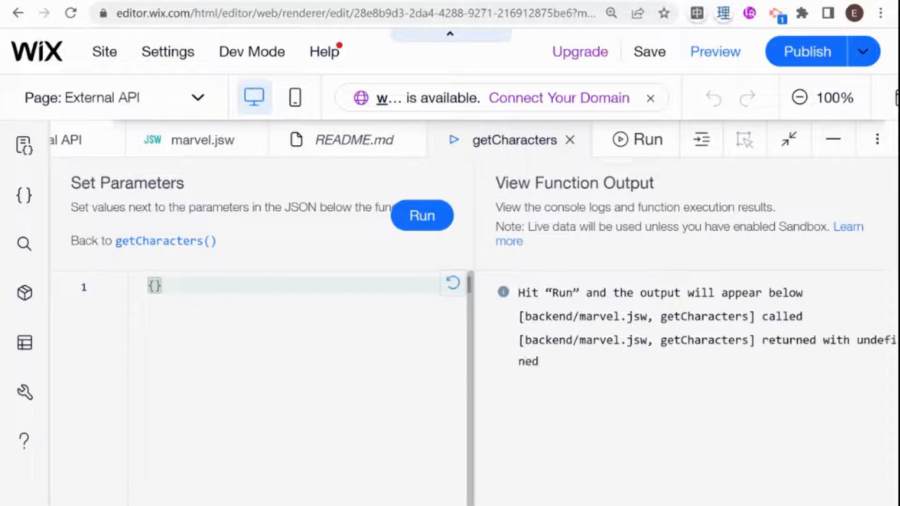
click(421, 215)
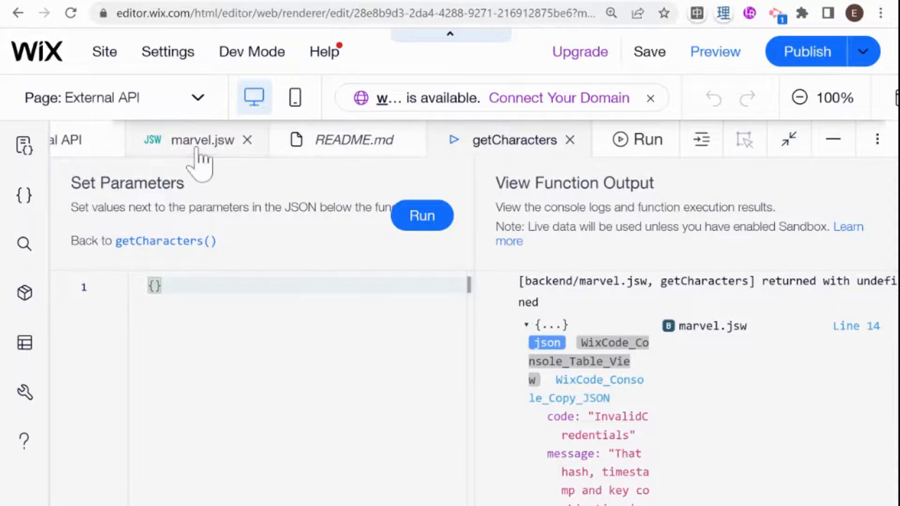
click(200, 140)
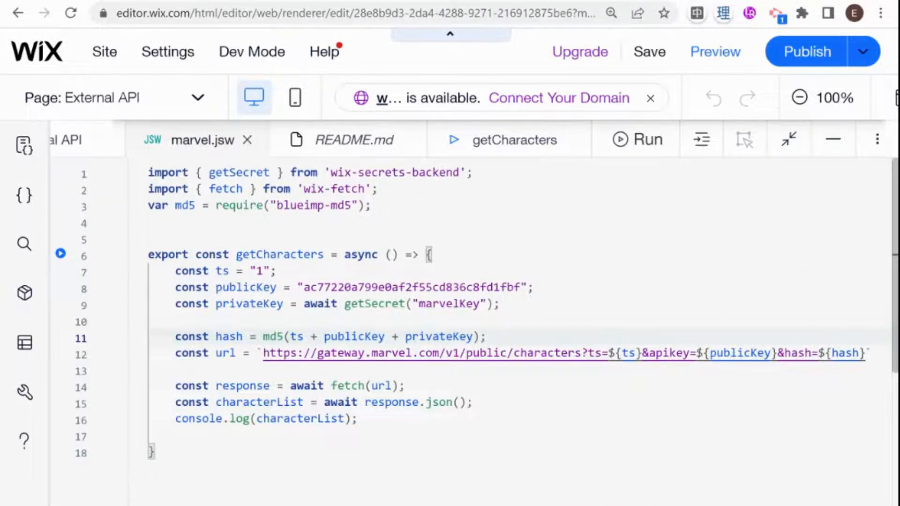
mouse_move(275, 69)
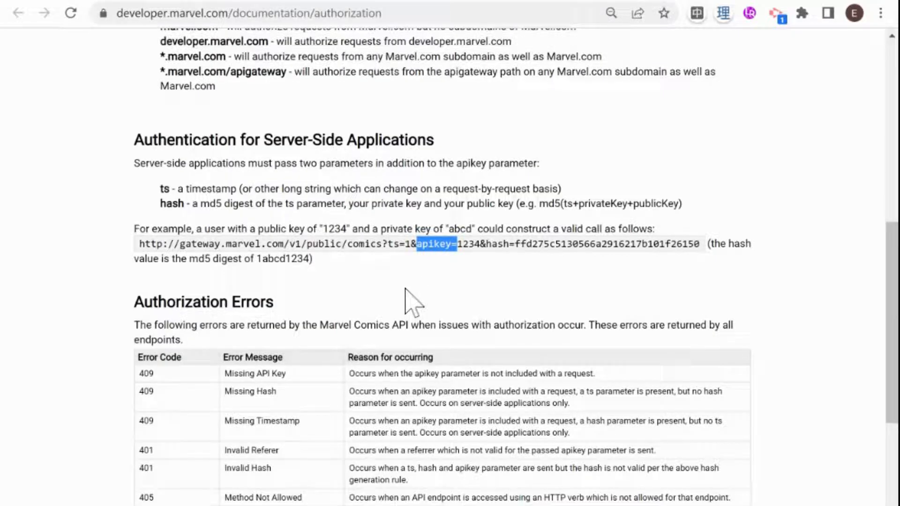
mouse_move(313, 275)
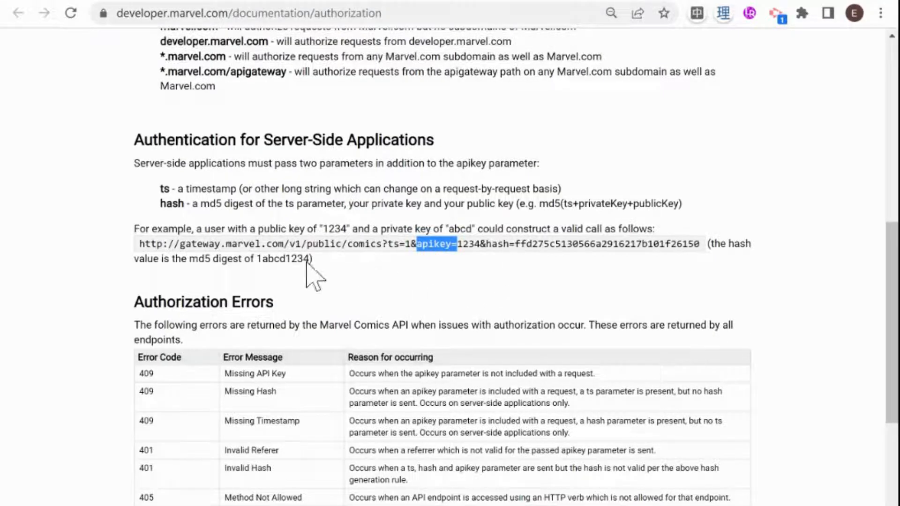
Step: Review the Marvel docs' server-side hash formula: md5 of ts + privateKey + publicKey
scroll(up, 3)
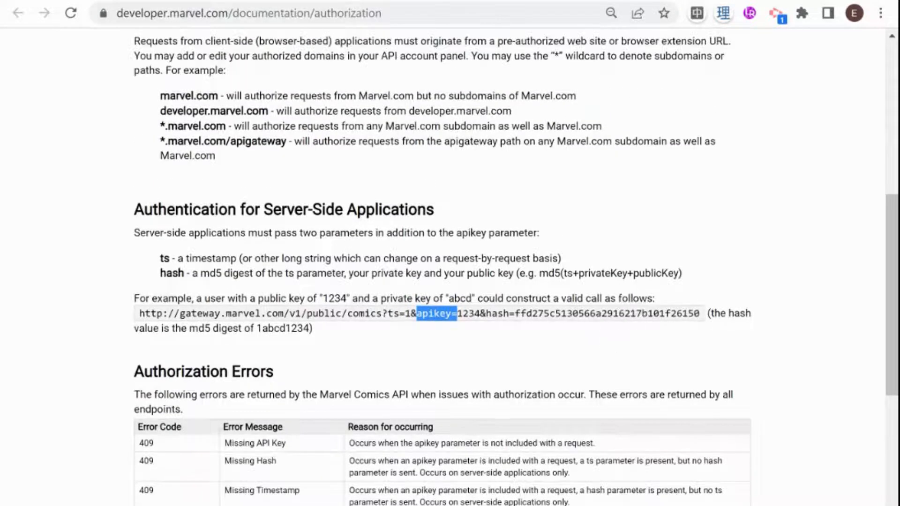
double_click(579, 273)
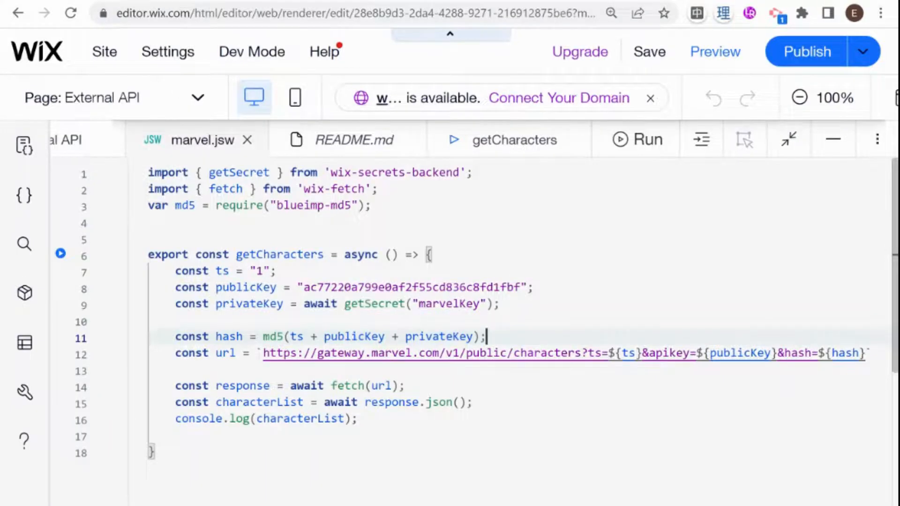
Step: Reorder the md5 call on line 11 to md5(ts + privateKey + publicKey)
double_click(440, 336)
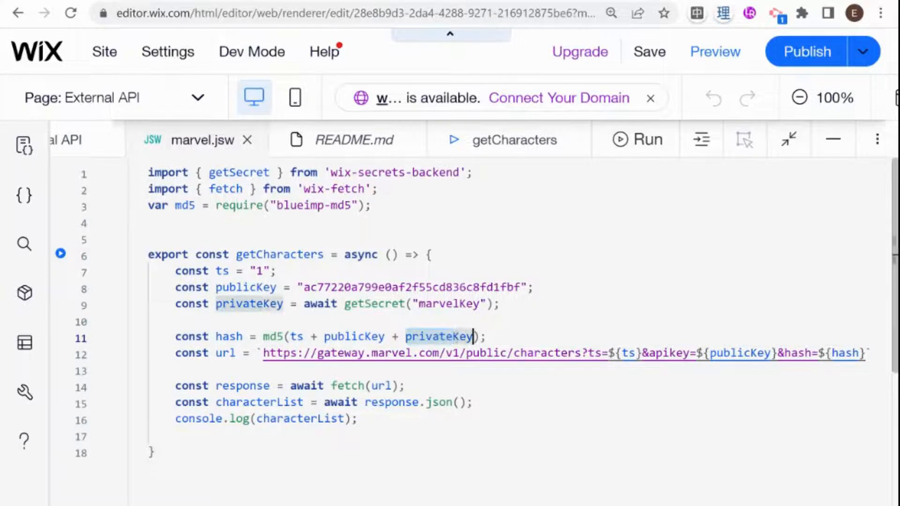
key(Backspace)
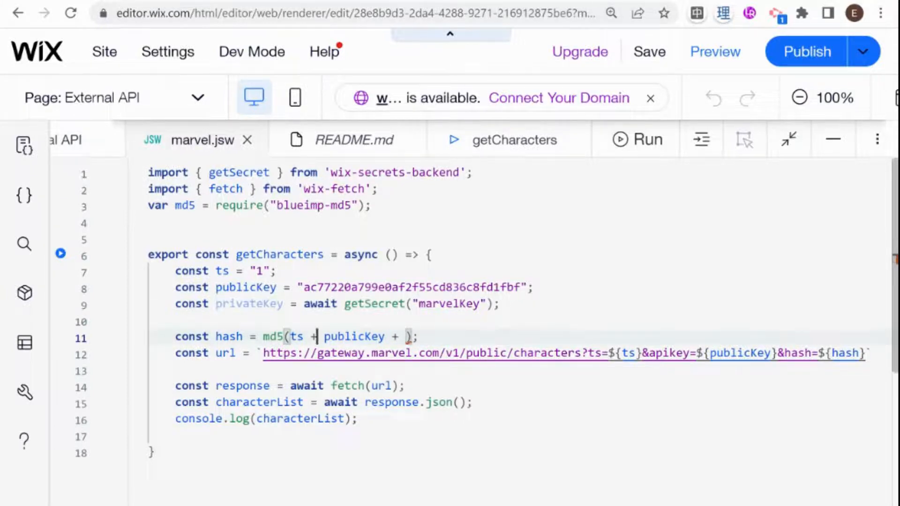
text(privateKey + p)
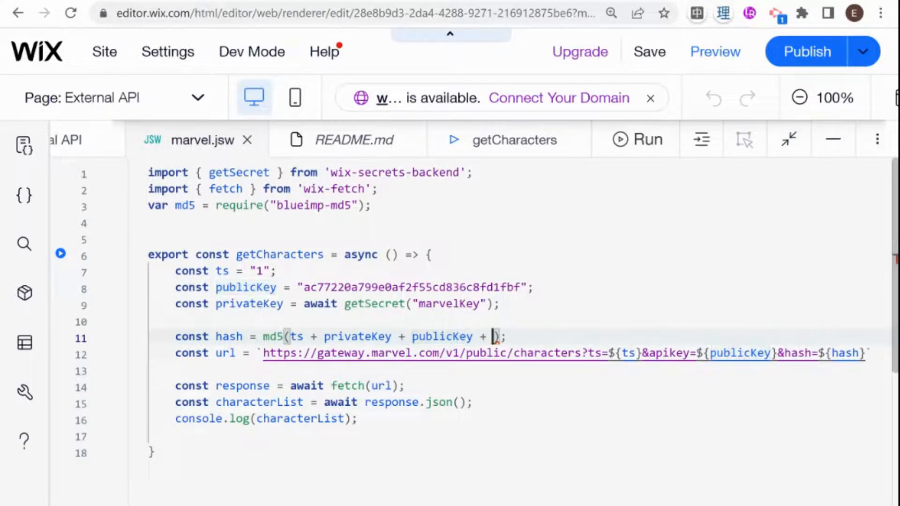
key(Backspace)
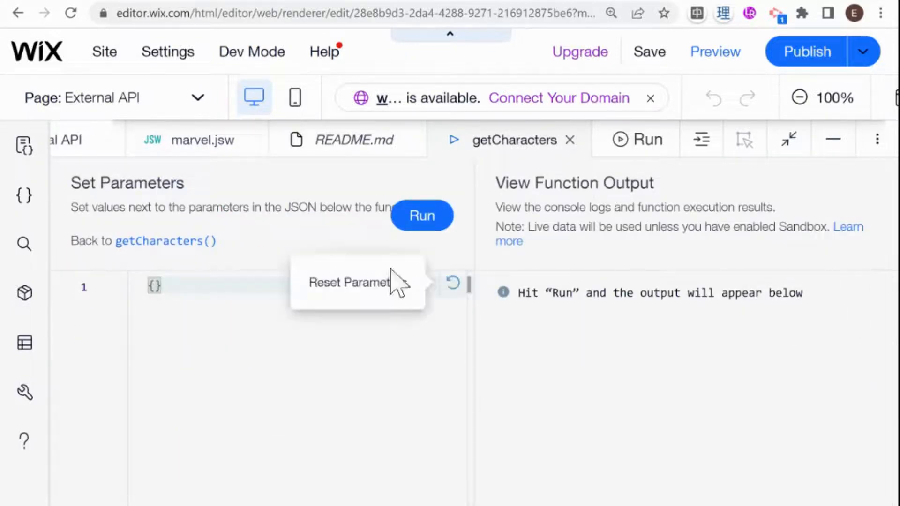
Step: Run getCharacters with no parameters and confirm code 200, status Ok in the output
click(422, 215)
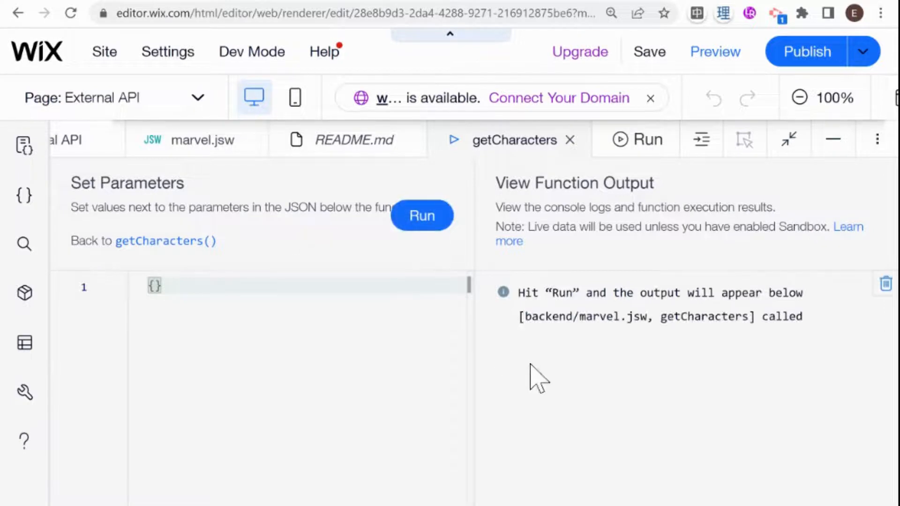
click(422, 216)
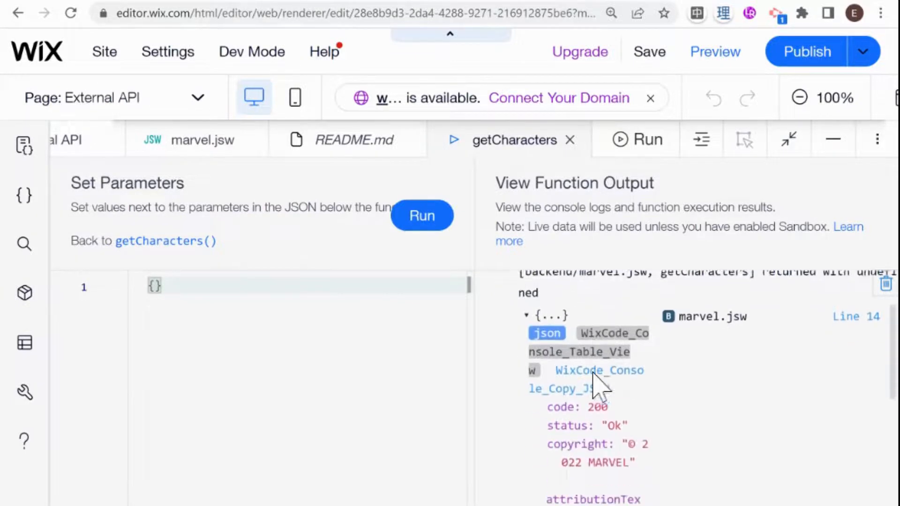
scroll(down, 3)
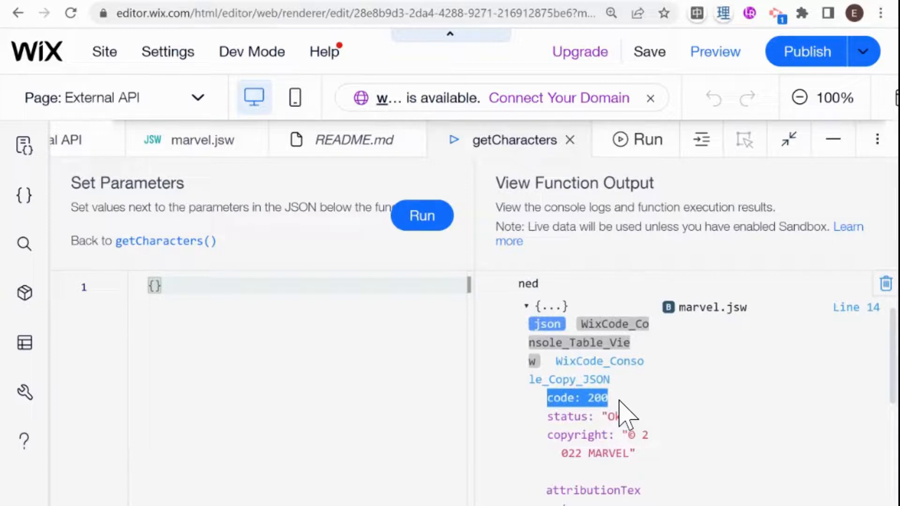
mouse_move(683, 425)
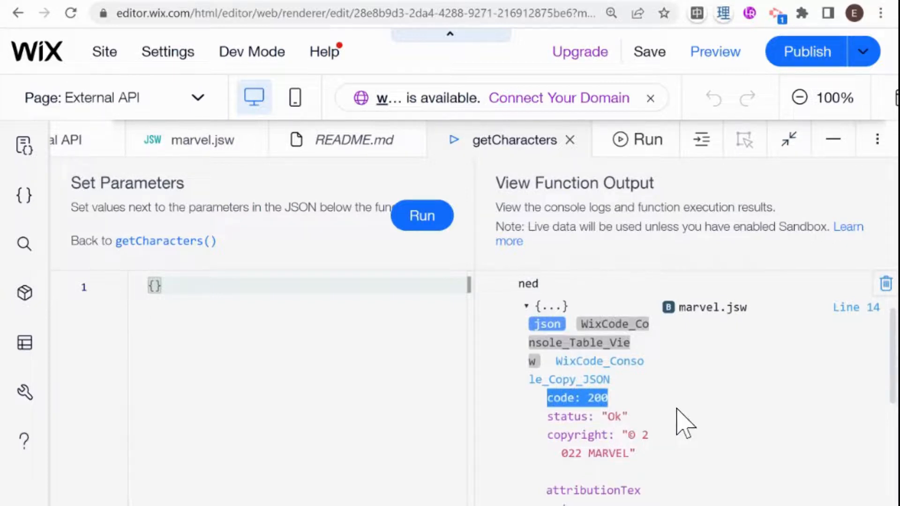
scroll(down, 3)
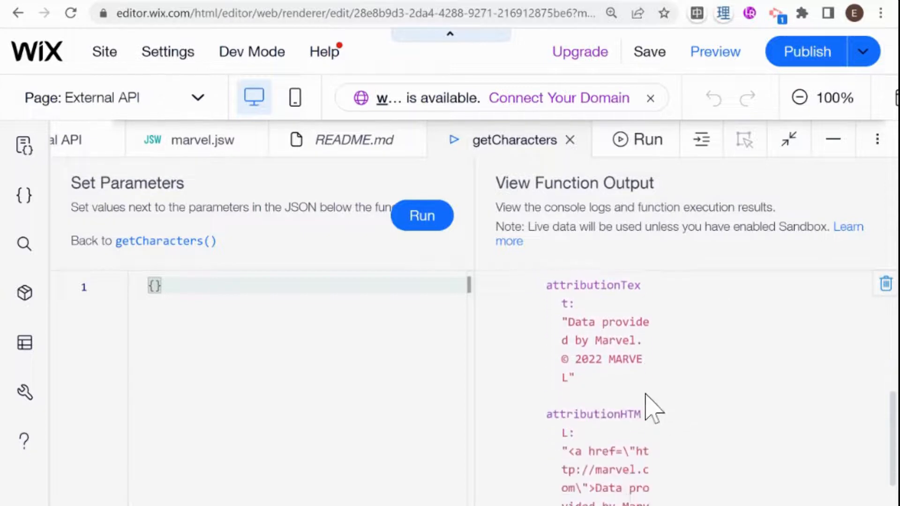
scroll(down, 3)
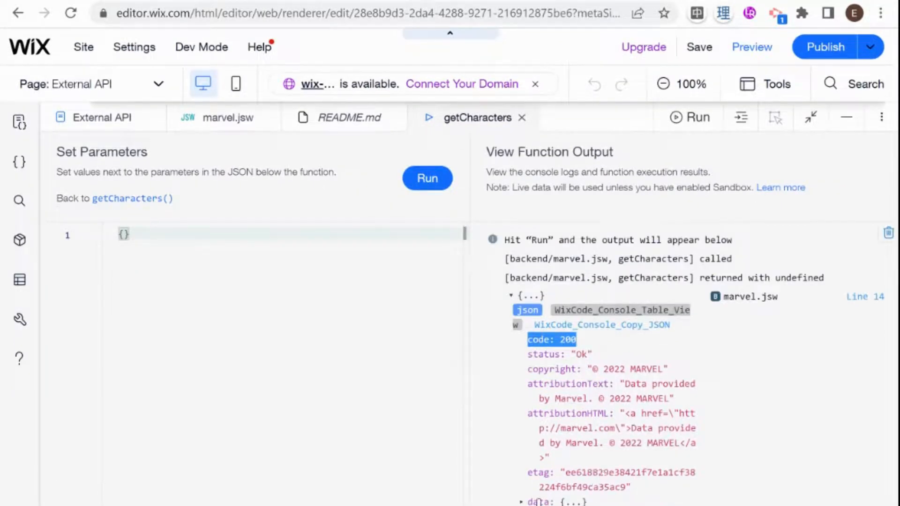
Step: Expand result item 0 in the output to reveal 3-D Man, id 1011334
scroll(down, 3)
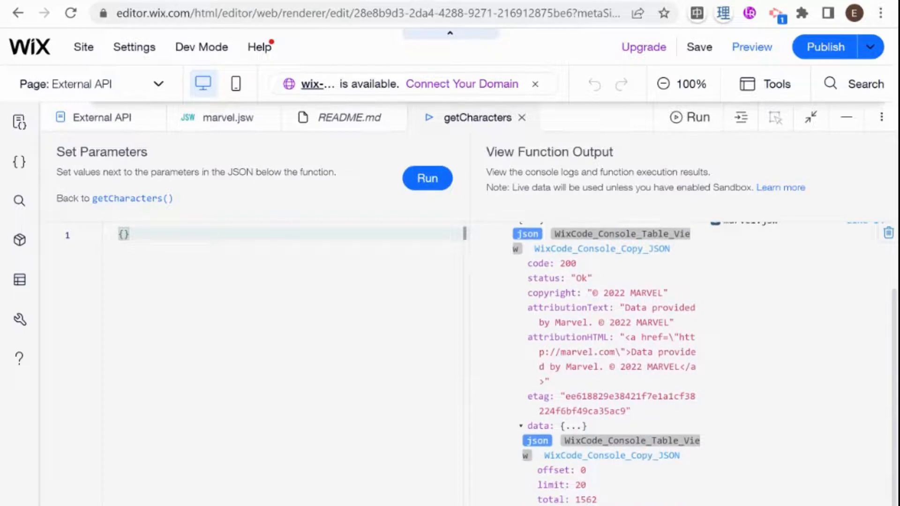
mouse_move(542, 485)
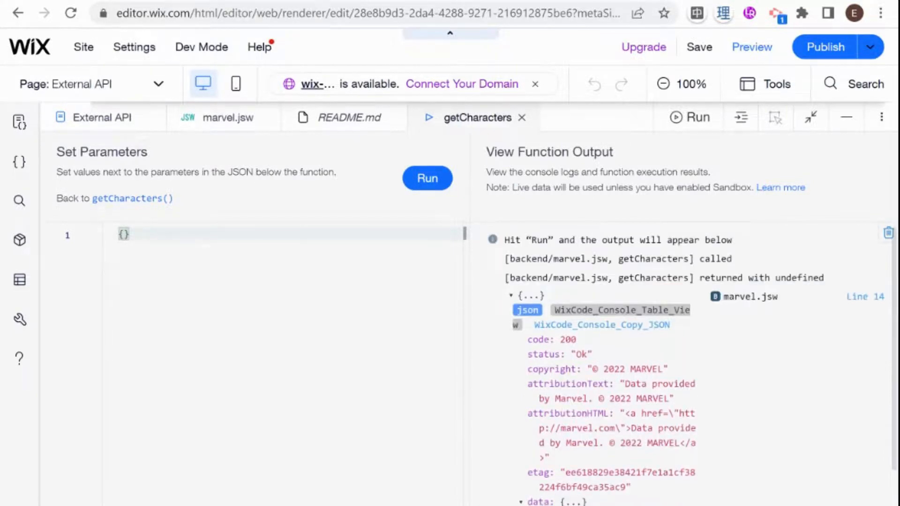
scroll(down, 3)
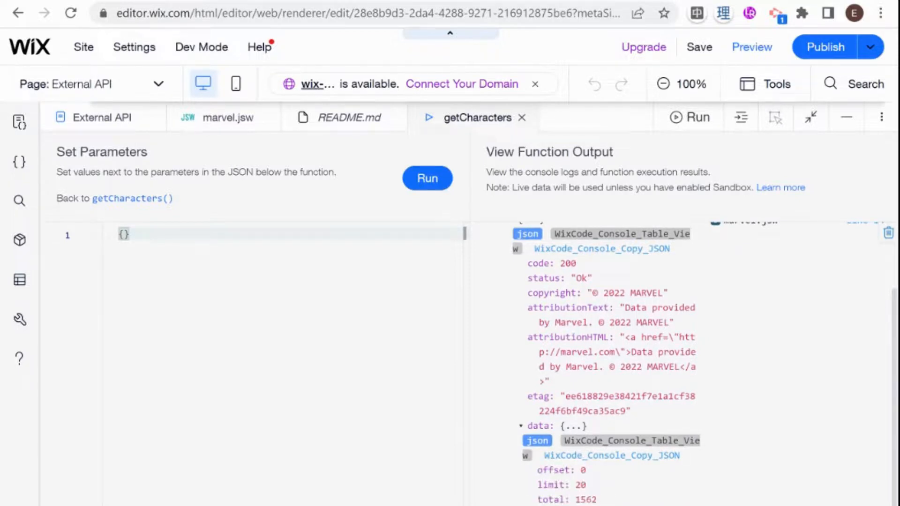
scroll(down, 3)
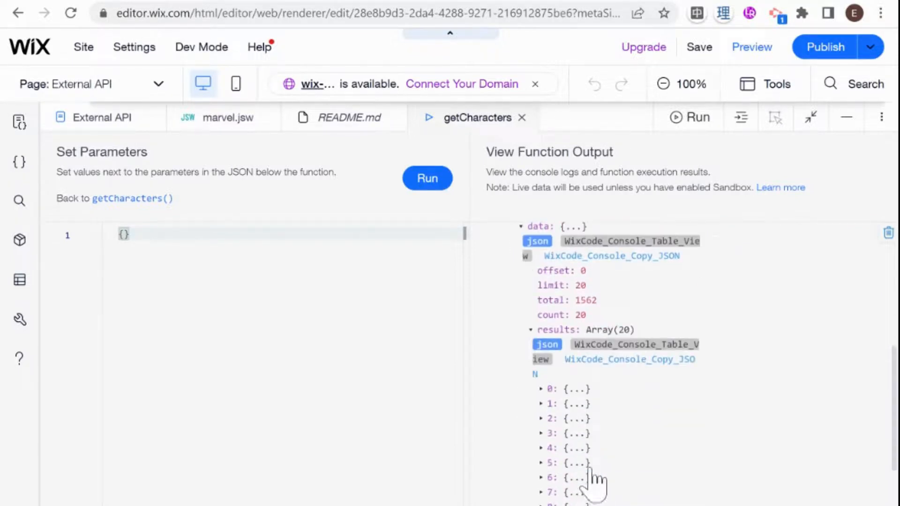
scroll(up, 3)
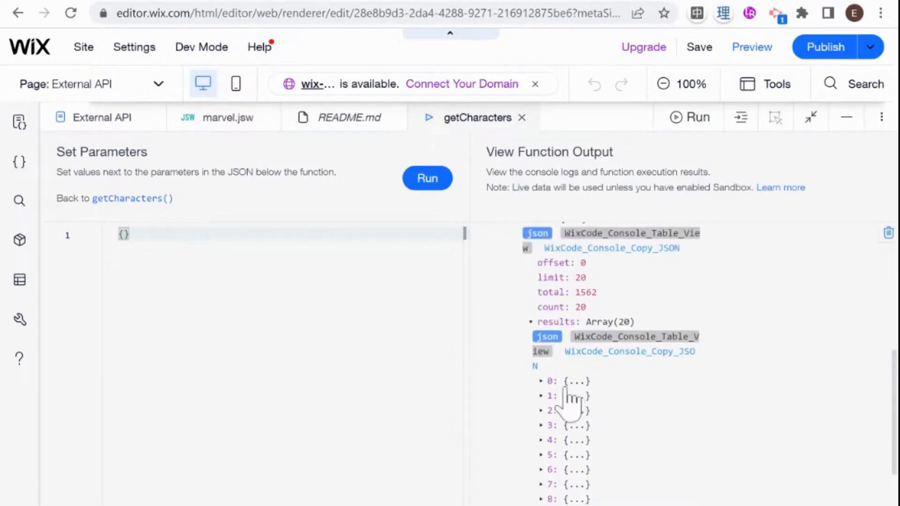
click(542, 381)
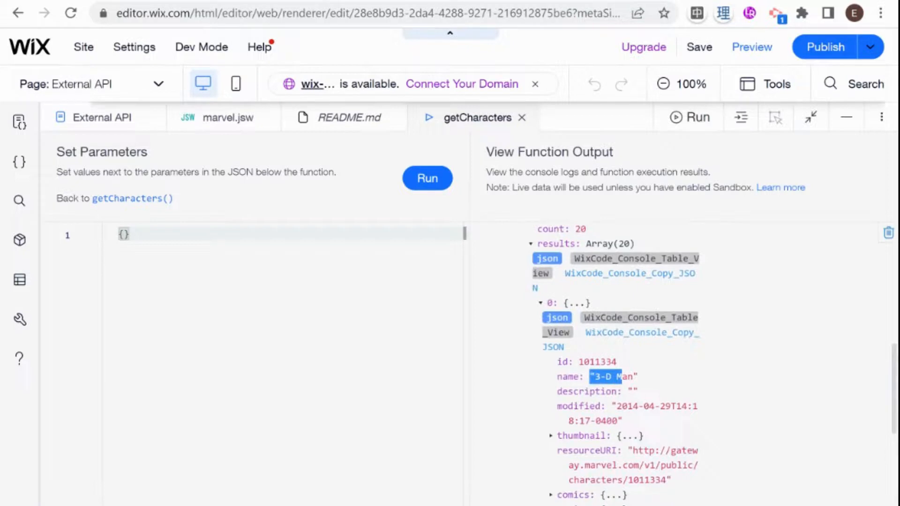
scroll(down, 3)
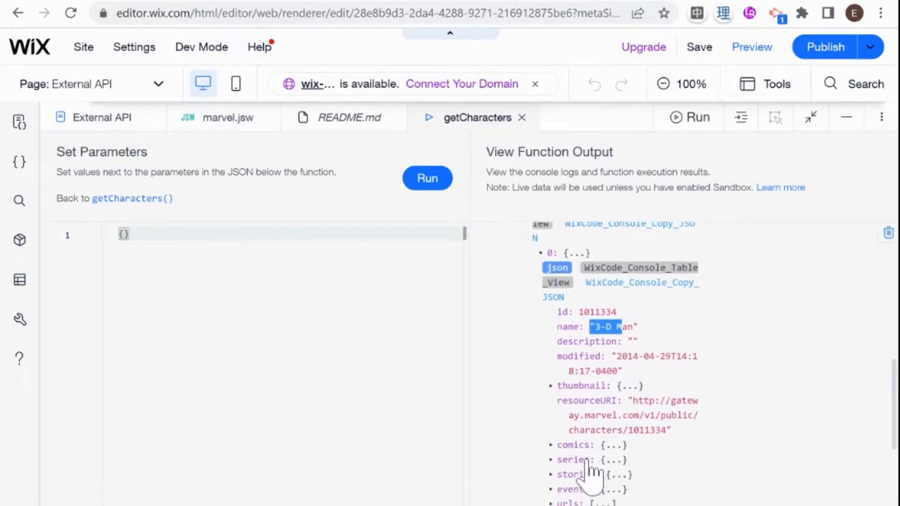
mouse_move(631, 425)
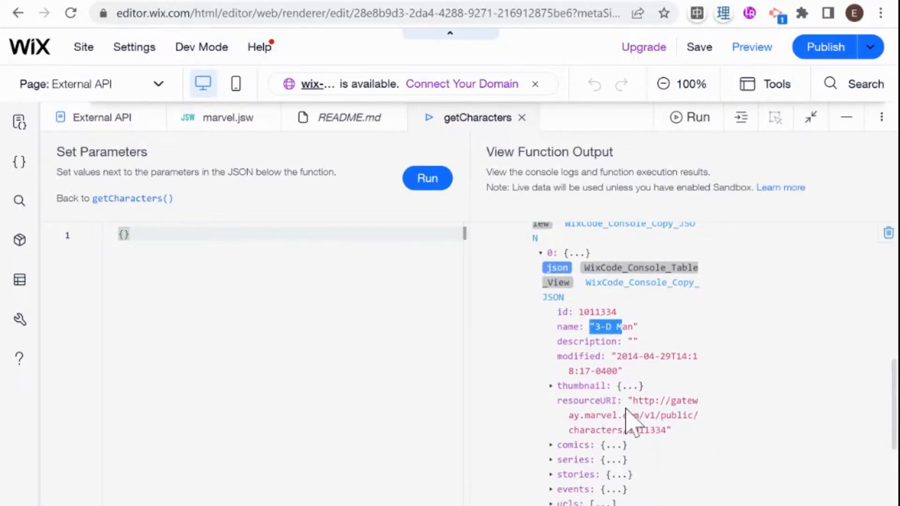
scroll(up, 3)
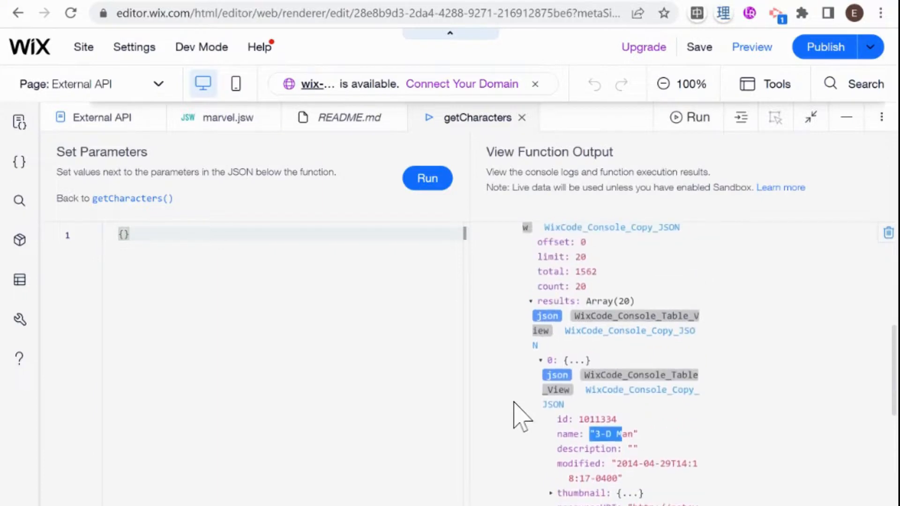